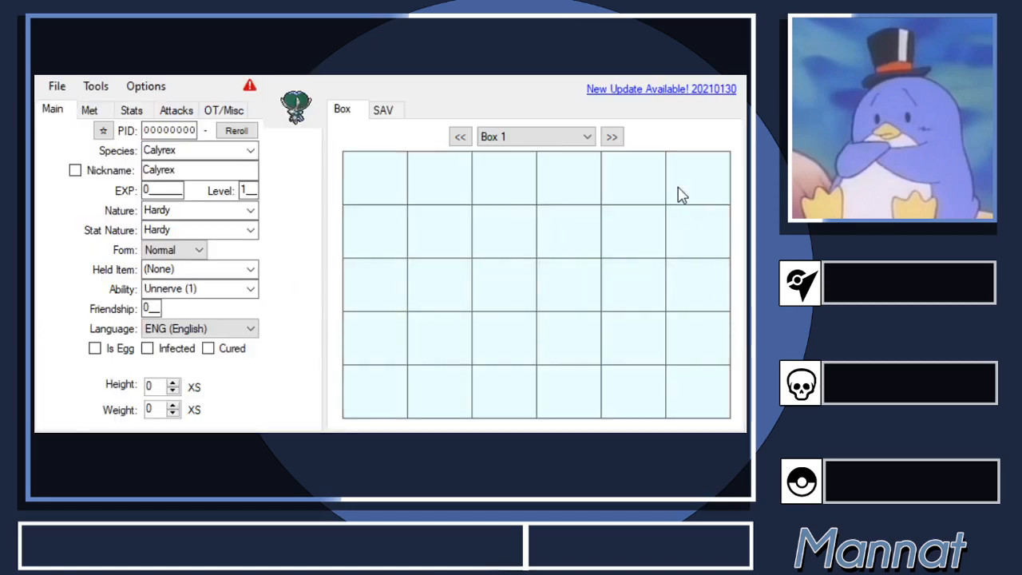
pyautogui.moveTo(333, 163)
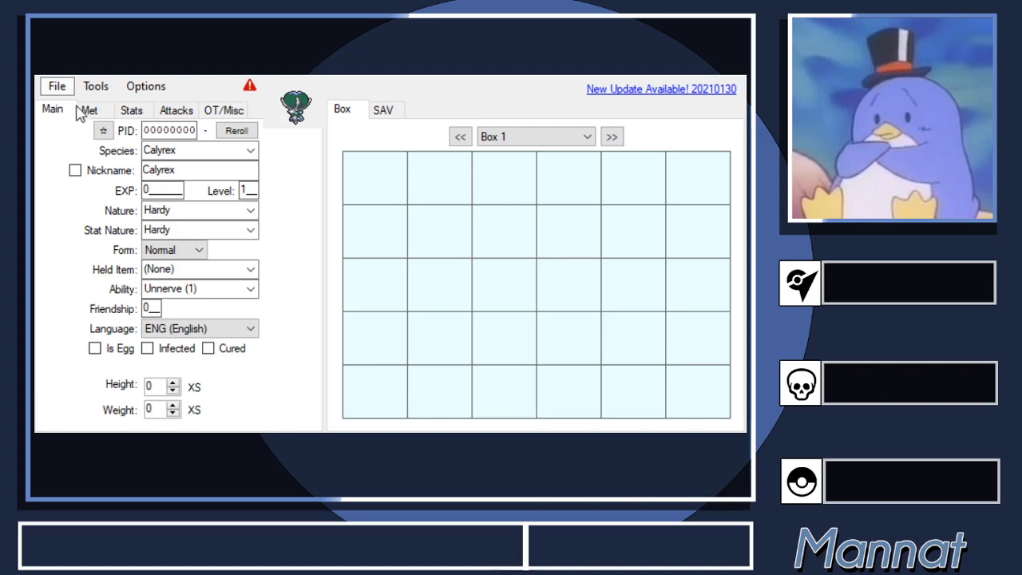
pyautogui.moveTo(88, 120)
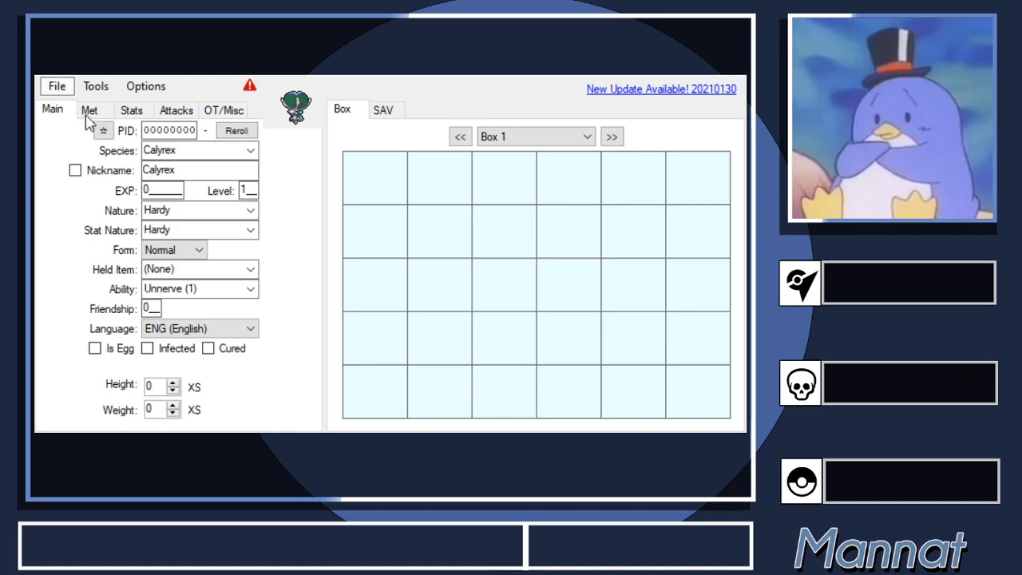
pyautogui.moveTo(191, 252)
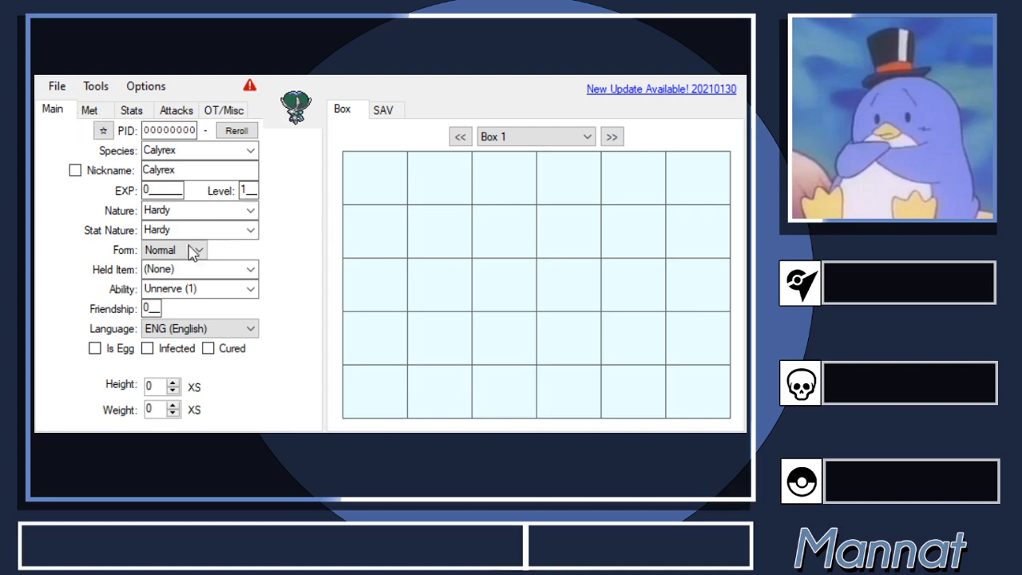
pyautogui.moveTo(141, 279)
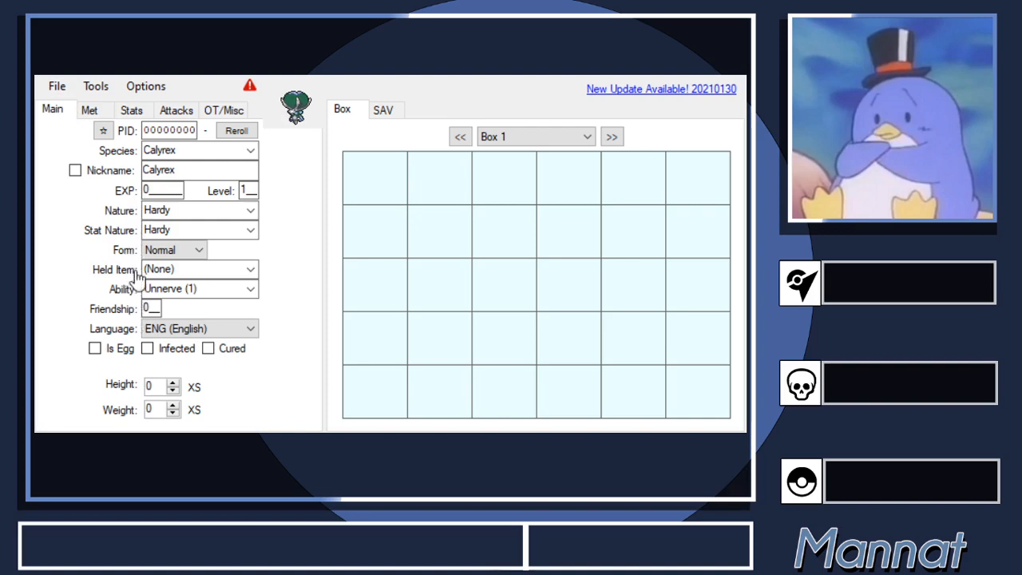
pyautogui.moveTo(245, 236)
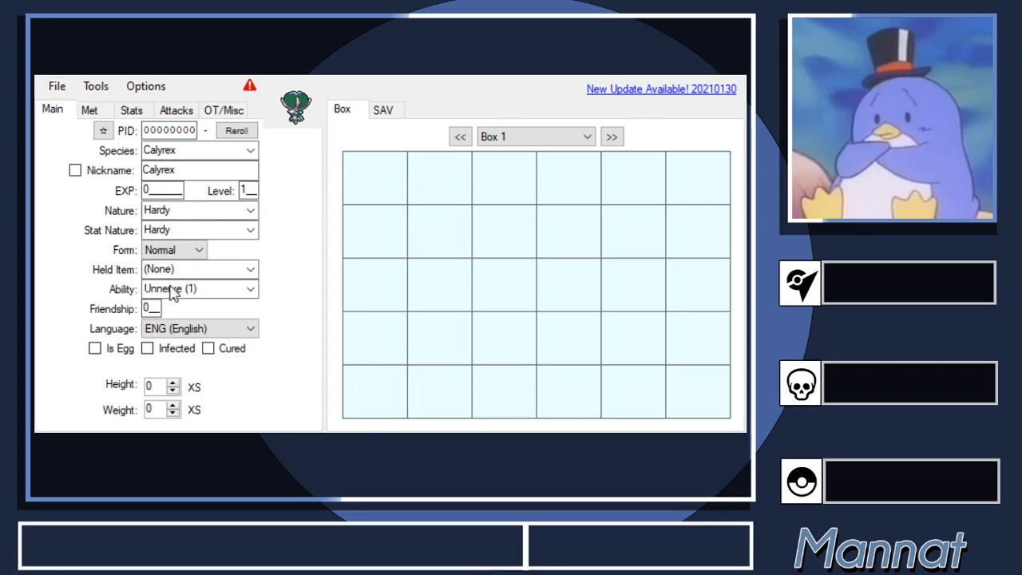
pyautogui.moveTo(120, 322)
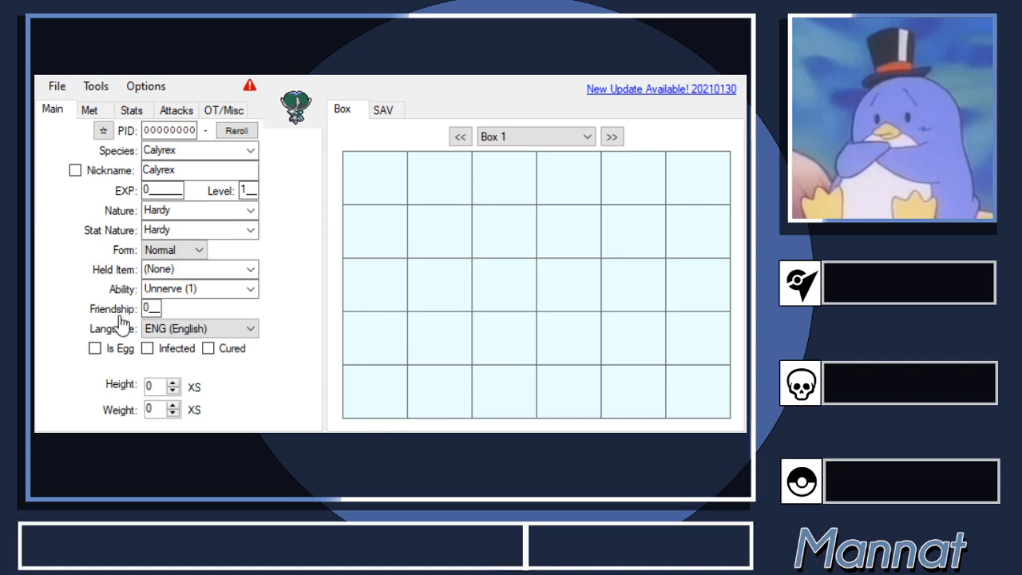
pyautogui.moveTo(297, 230)
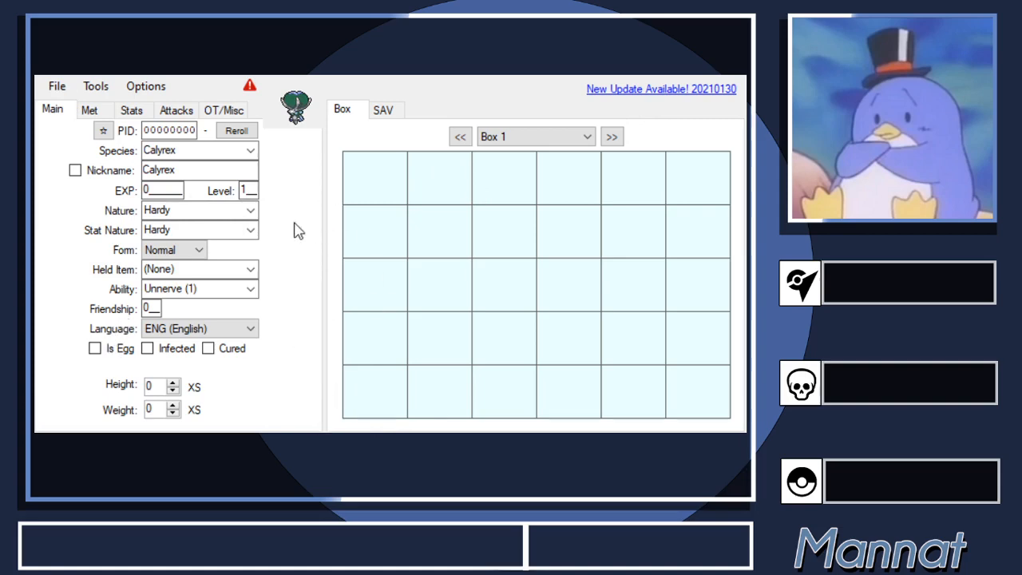
pyautogui.moveTo(316, 287)
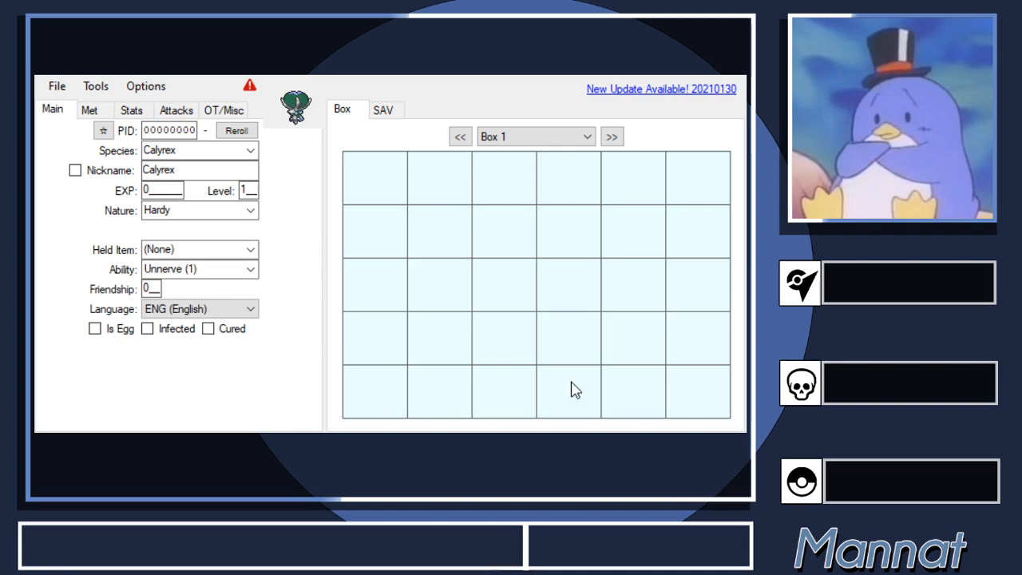
# Step: Show the Party-Battle Box and load the party's Electrike into the editor
pyautogui.click(407, 108)
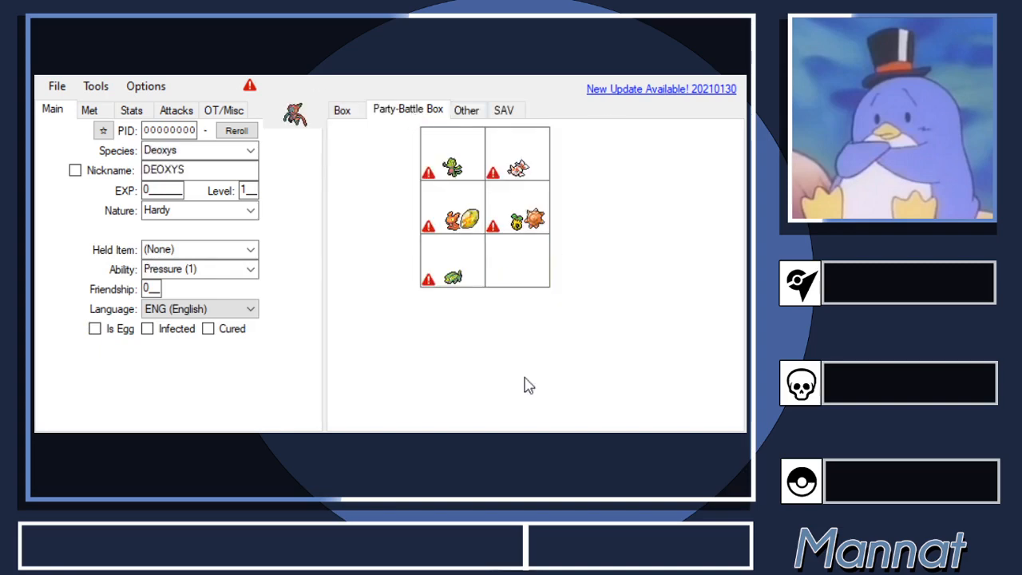
pyautogui.moveTo(482, 143)
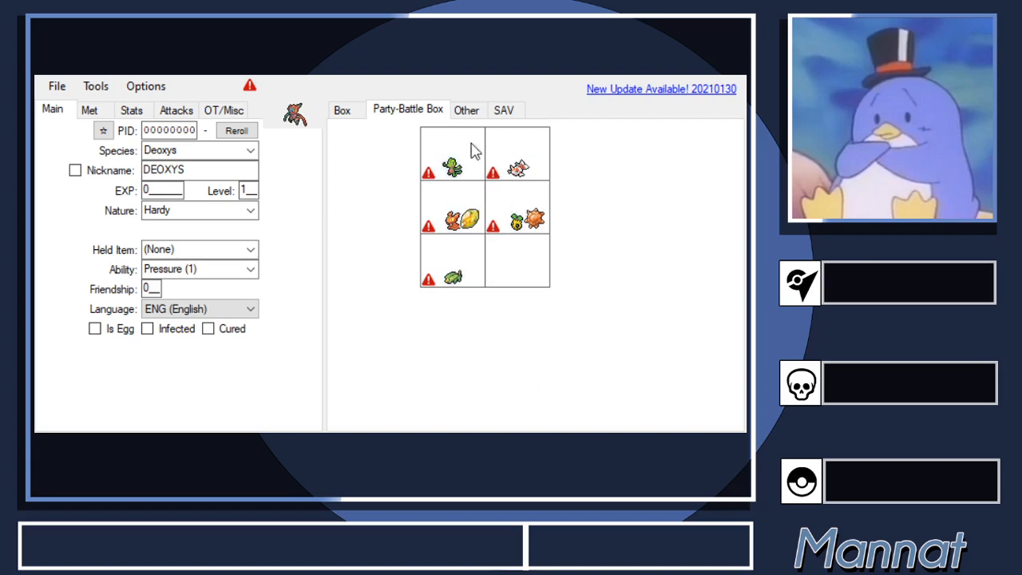
pyautogui.moveTo(552, 165)
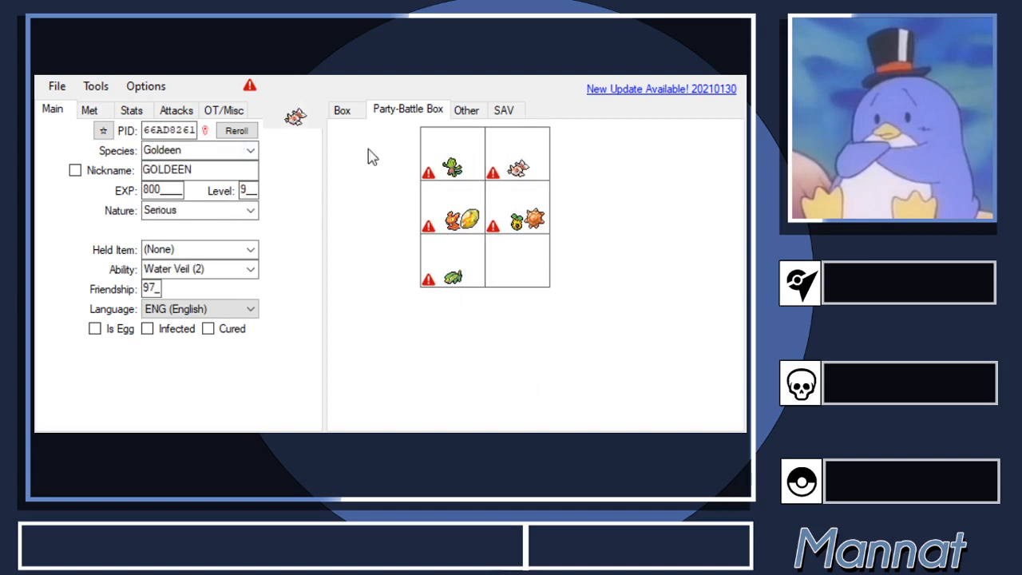
pyautogui.moveTo(454, 278)
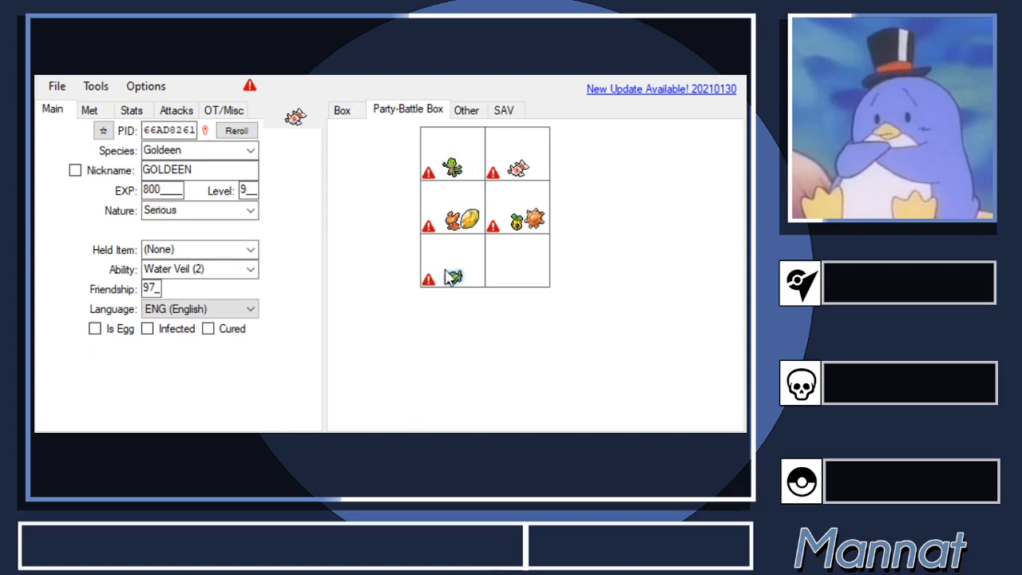
pyautogui.click(453, 278)
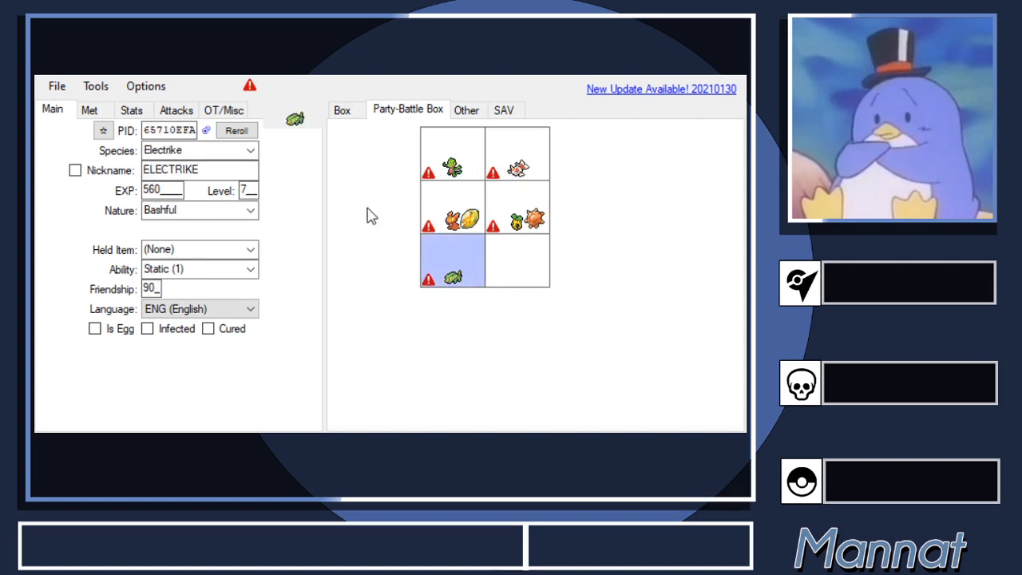
pyautogui.click(131, 108)
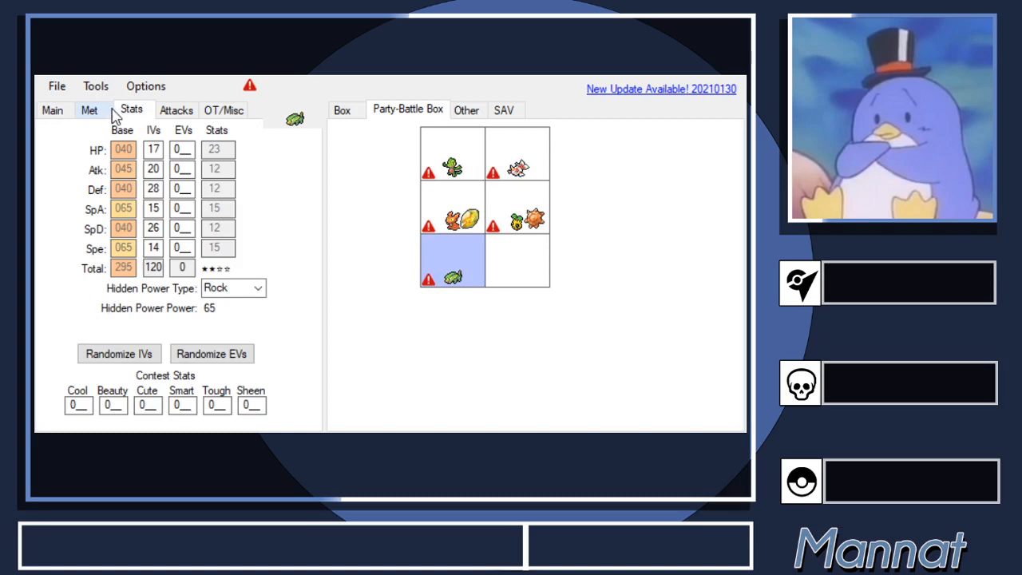
pyautogui.click(175, 109)
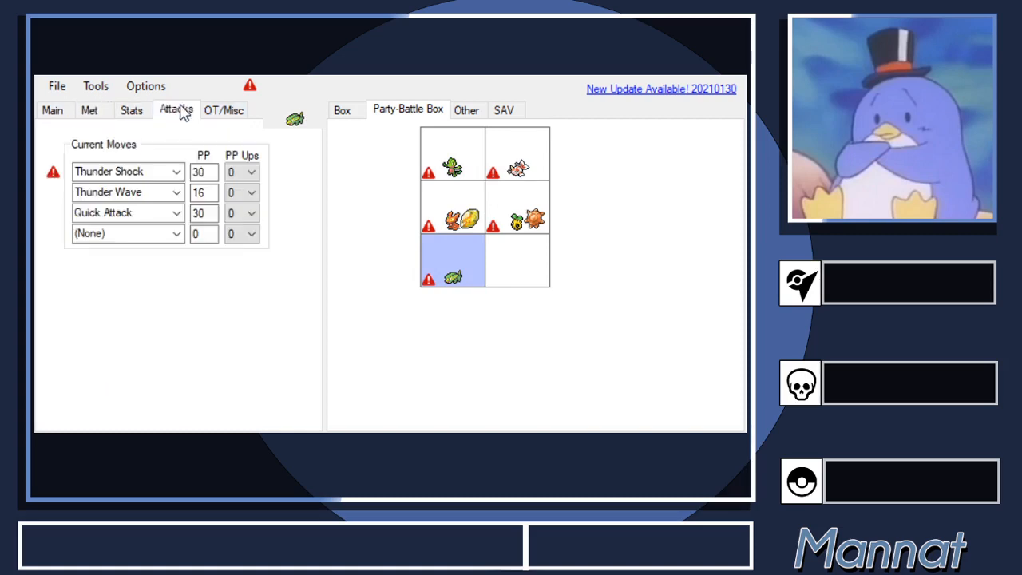
pyautogui.click(224, 109)
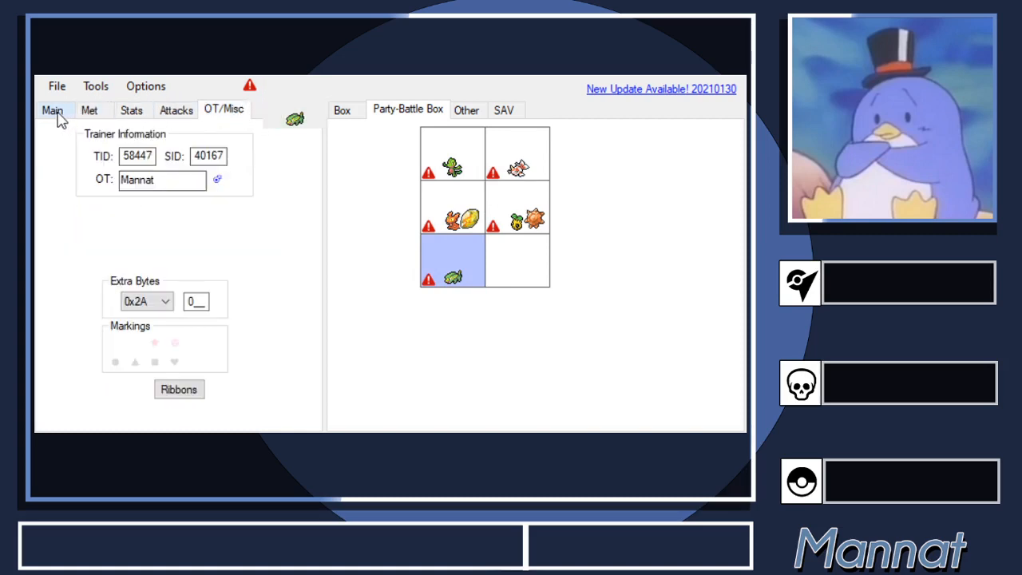
pyautogui.click(51, 109)
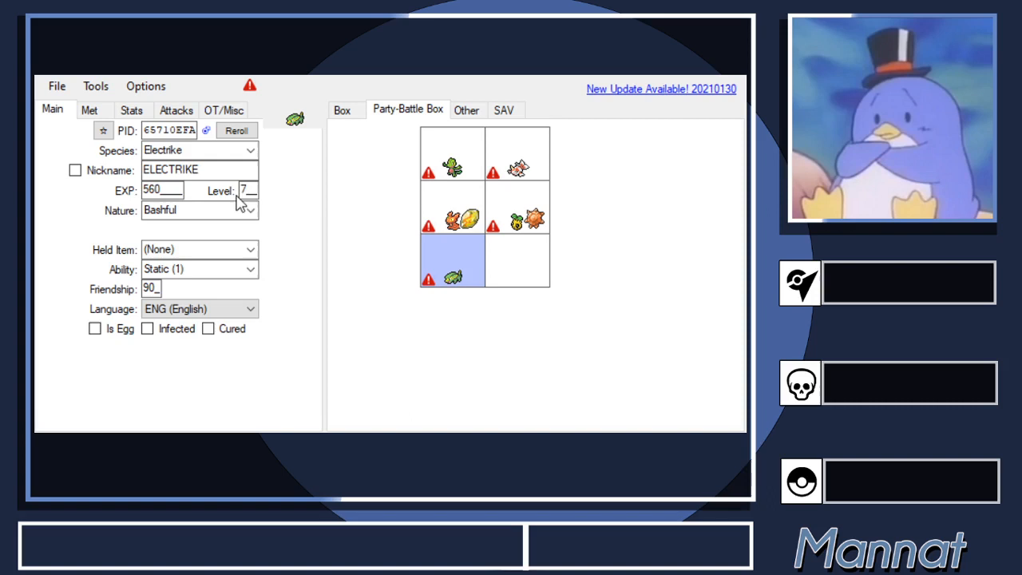
pyautogui.moveTo(287, 178)
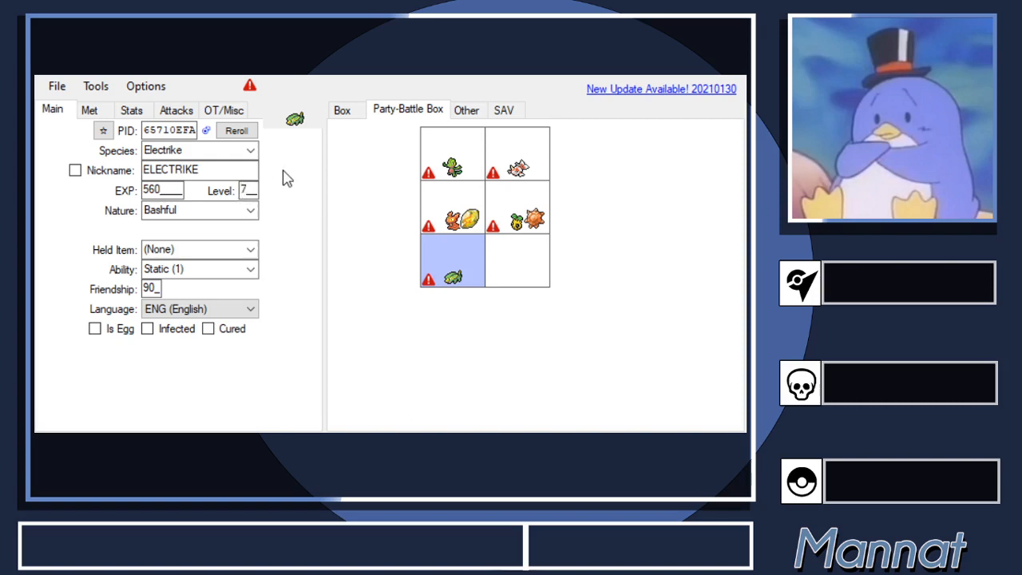
pyautogui.click(163, 190)
pyautogui.write('5650')
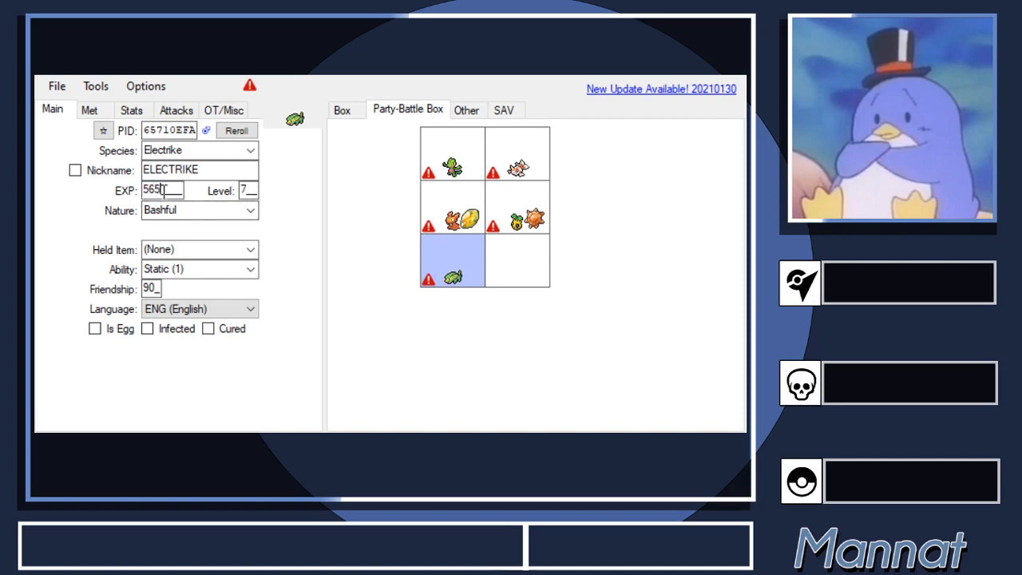
pyautogui.press('Backspace')
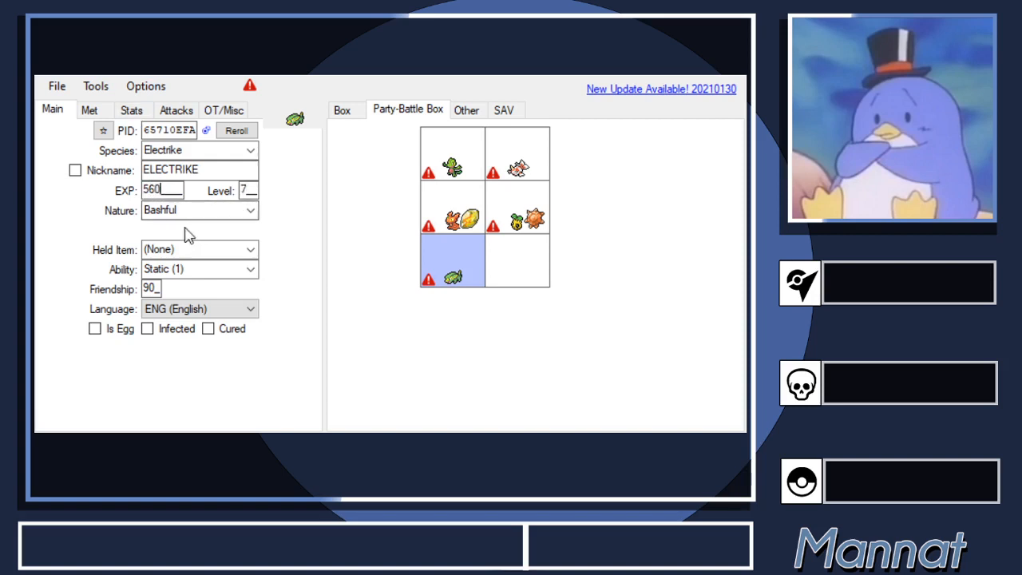
pyautogui.click(131, 108)
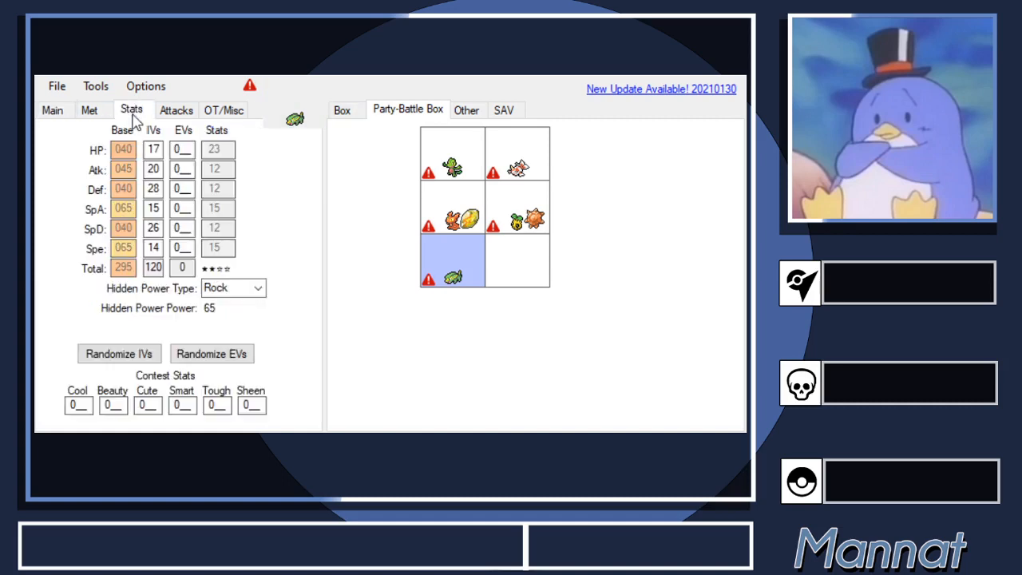
pyautogui.click(224, 108)
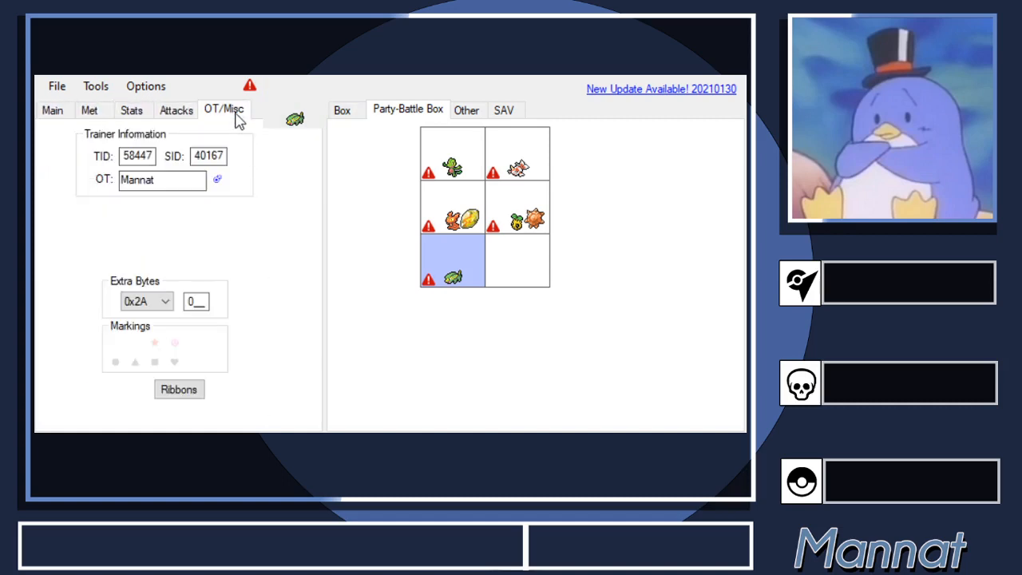
pyautogui.click(505, 109)
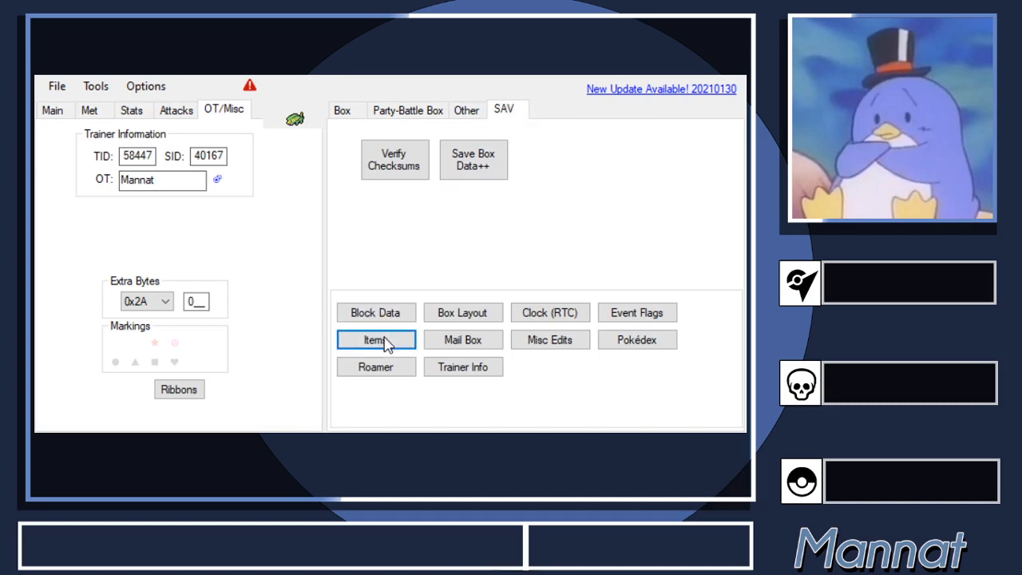
pyautogui.moveTo(260, 124)
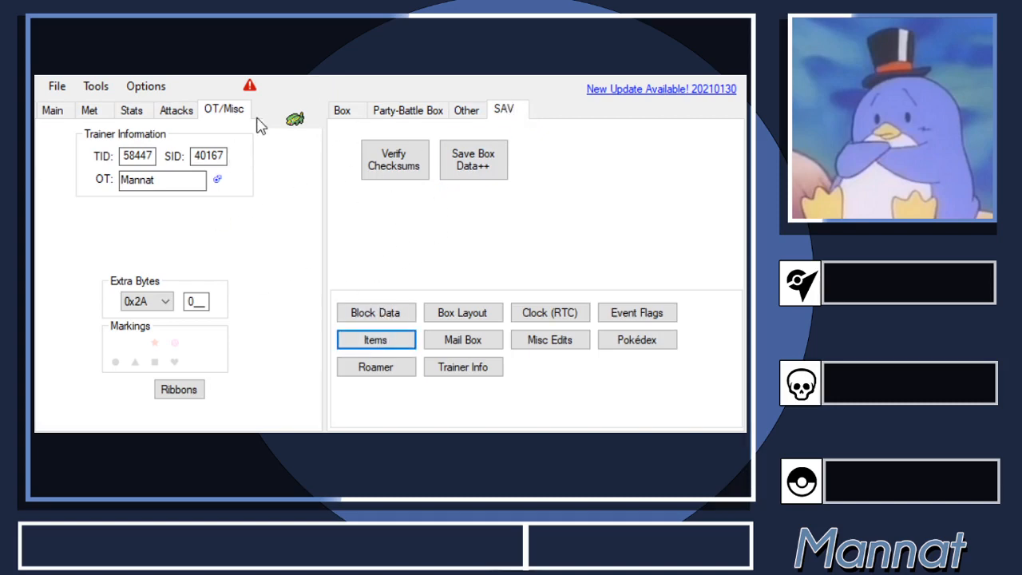
pyautogui.moveTo(268, 119)
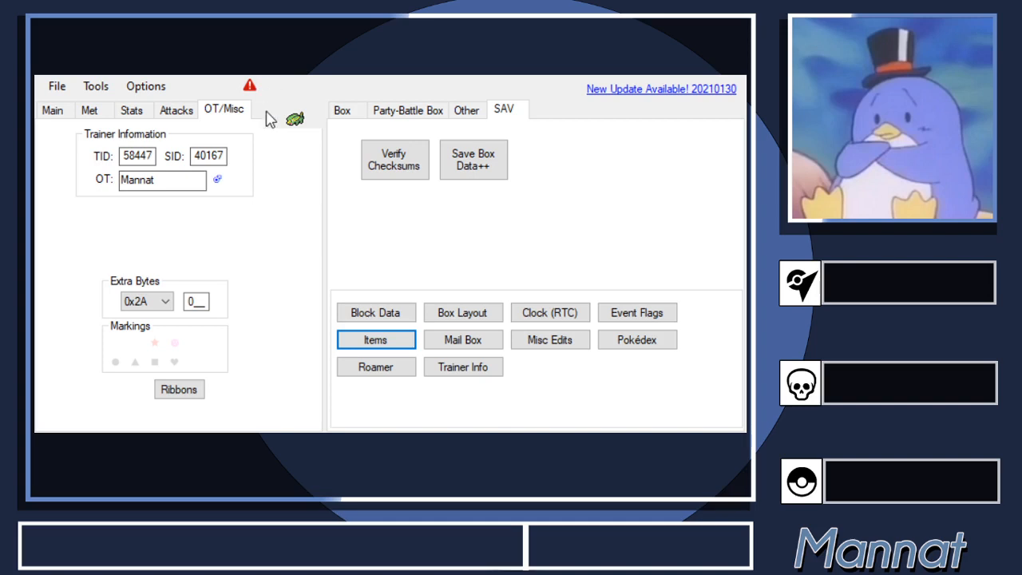
pyautogui.moveTo(406, 91)
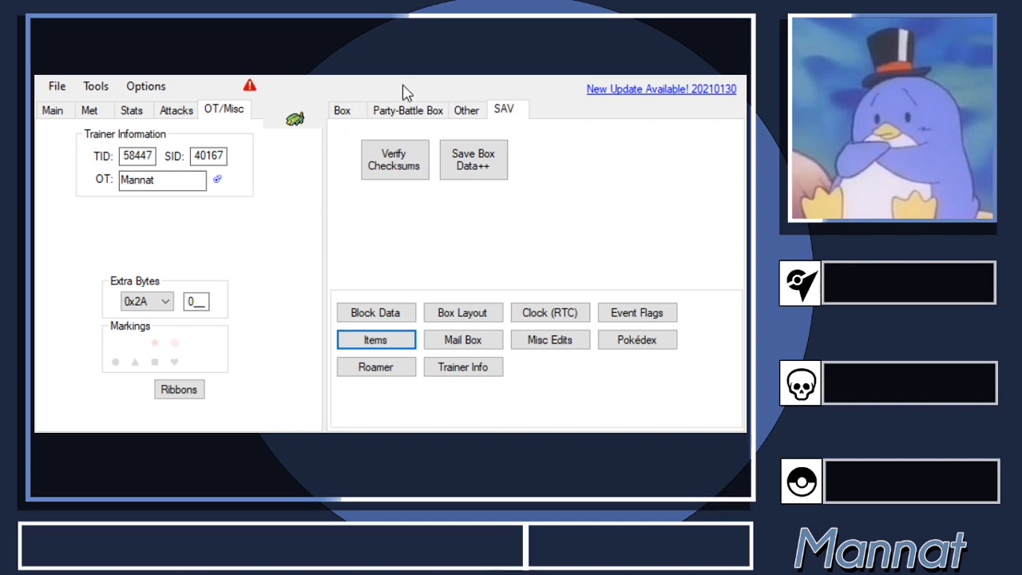
pyautogui.moveTo(377, 118)
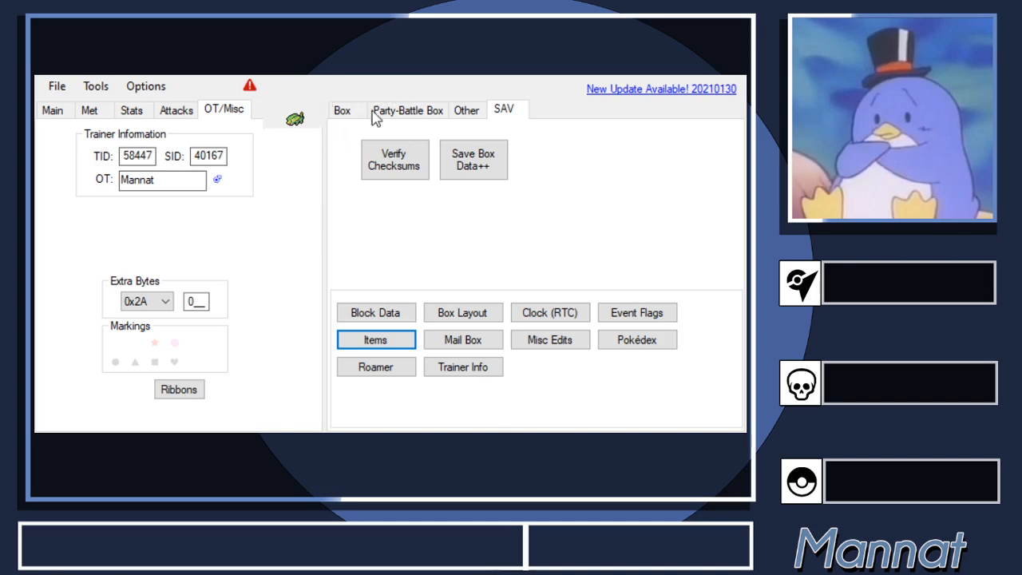
pyautogui.moveTo(505, 413)
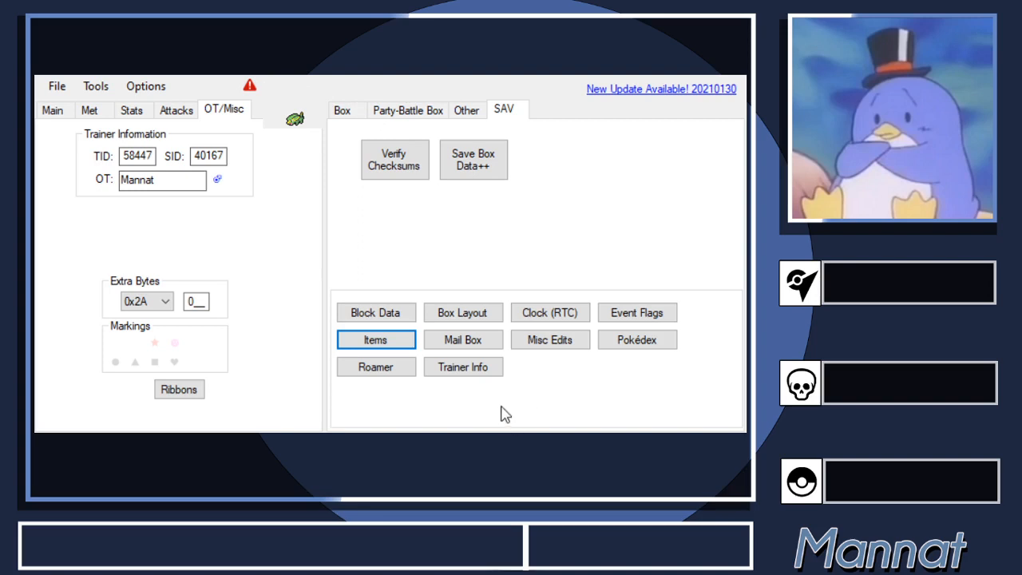
pyautogui.moveTo(510, 421)
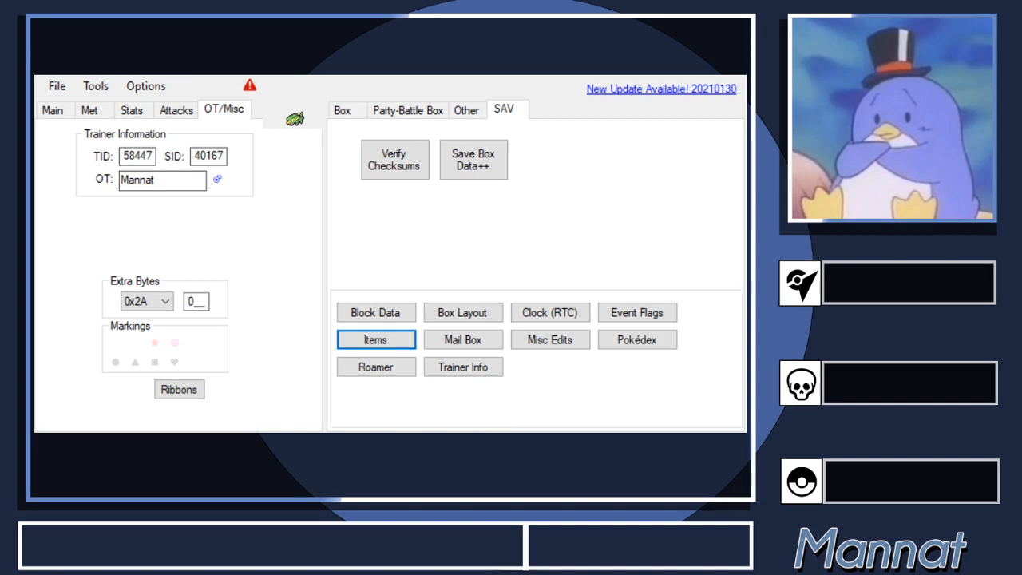
pyautogui.moveTo(56, 86)
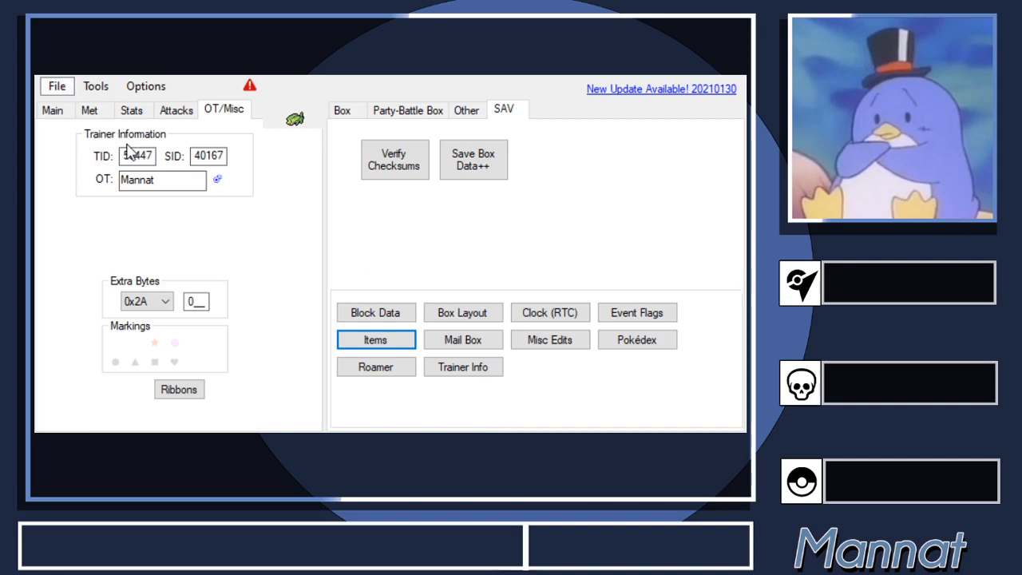
pyautogui.write('58447')
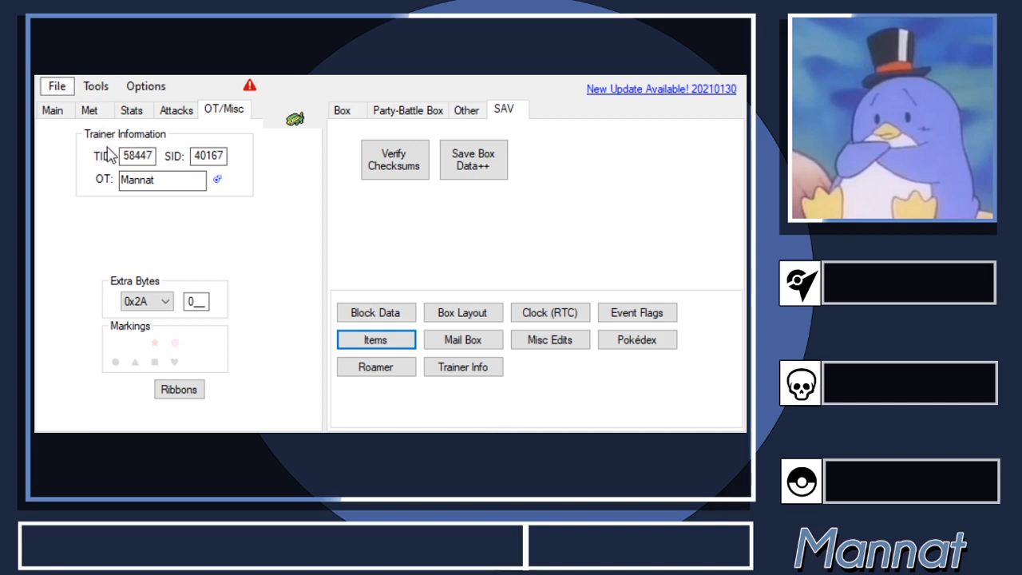
pyautogui.moveTo(120, 157)
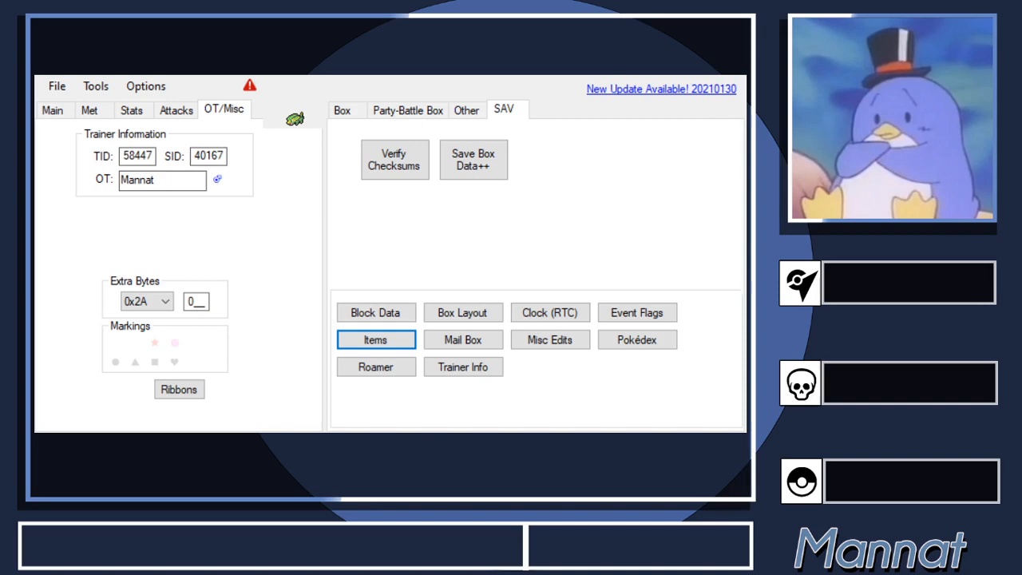
pyautogui.moveTo(96, 87)
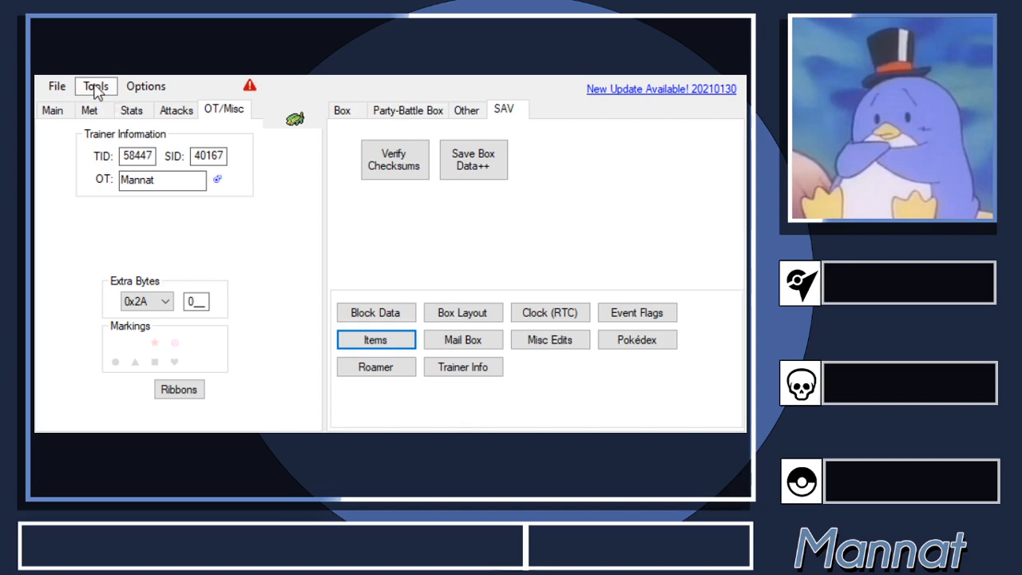
pyautogui.moveTo(156, 112)
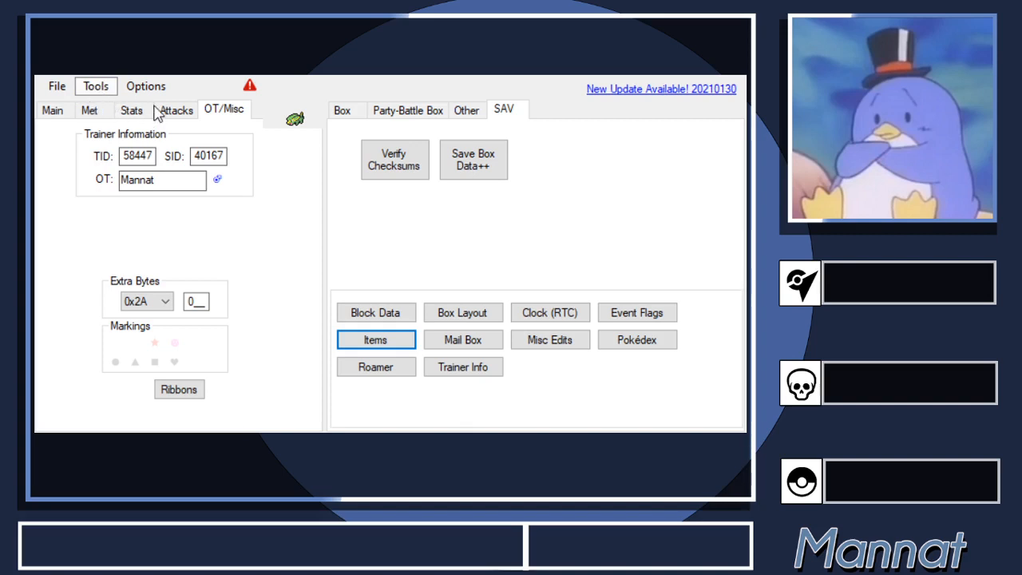
pyautogui.moveTo(239, 156)
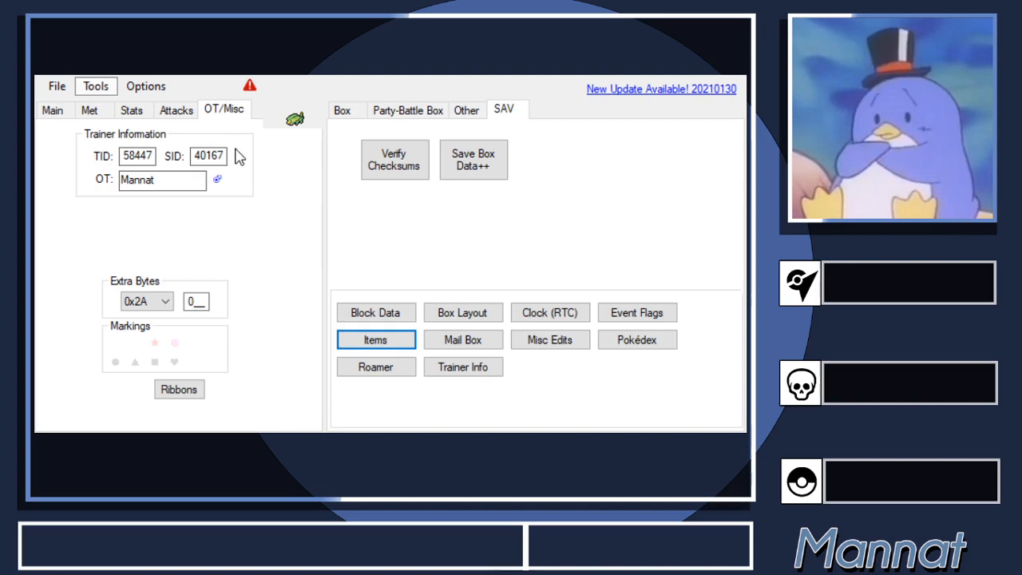
pyautogui.moveTo(275, 147)
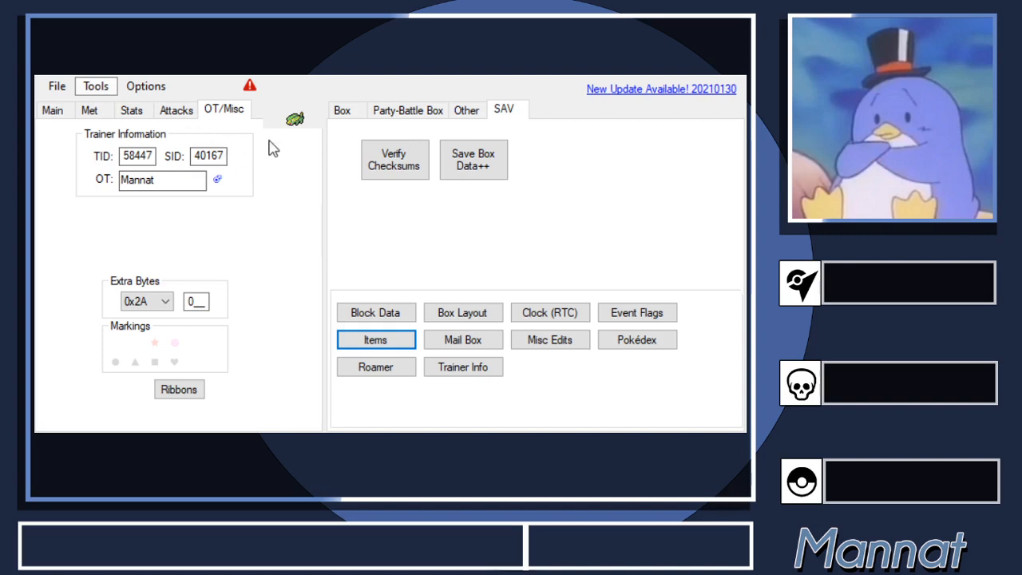
pyautogui.moveTo(275, 154)
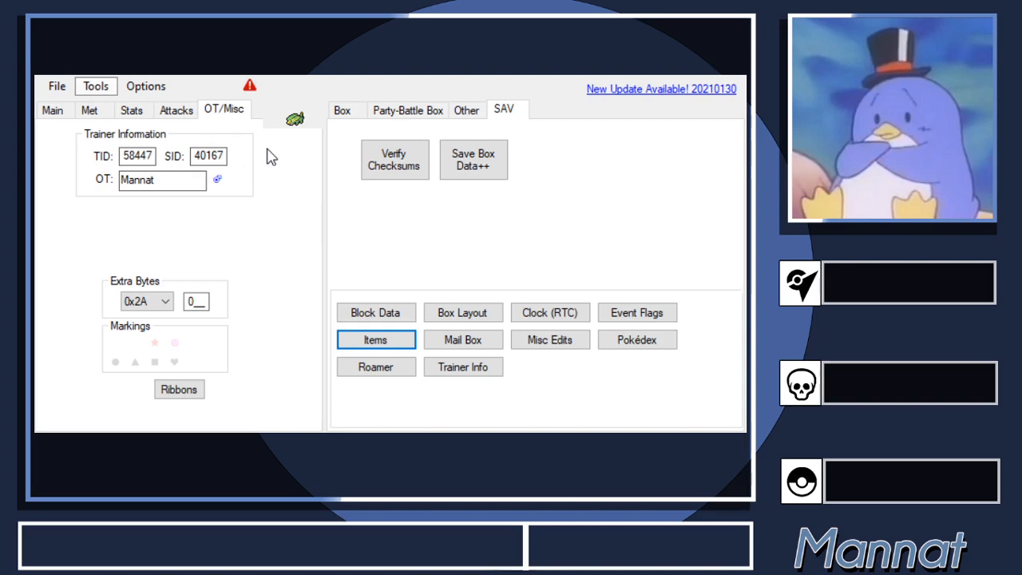
pyautogui.moveTo(259, 185)
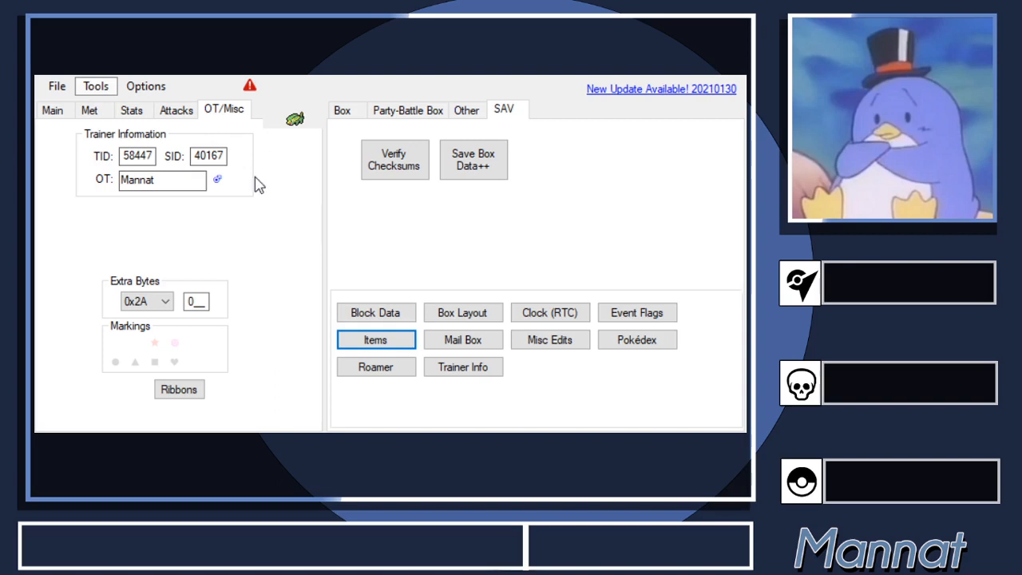
pyautogui.moveTo(254, 174)
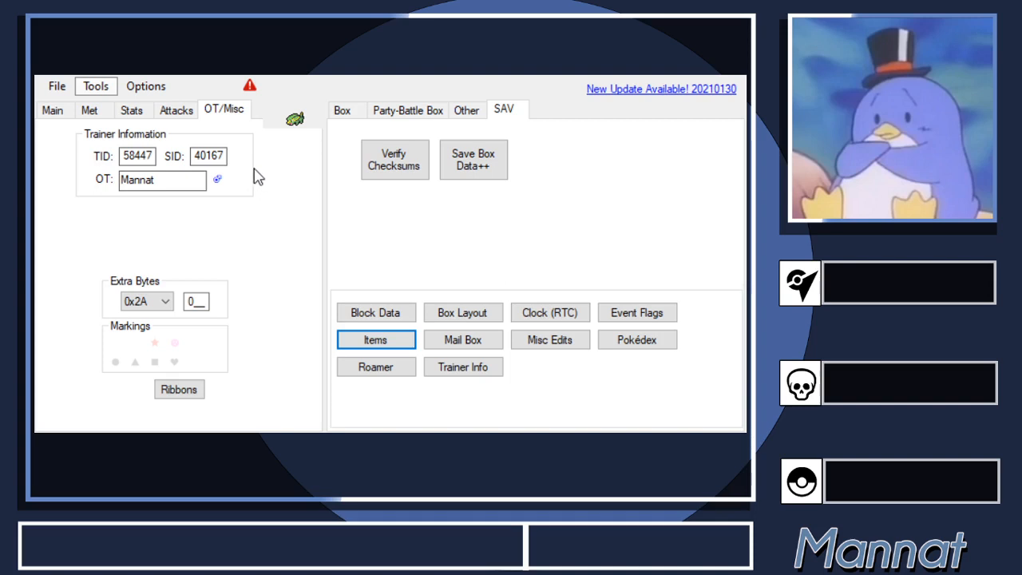
pyautogui.moveTo(263, 159)
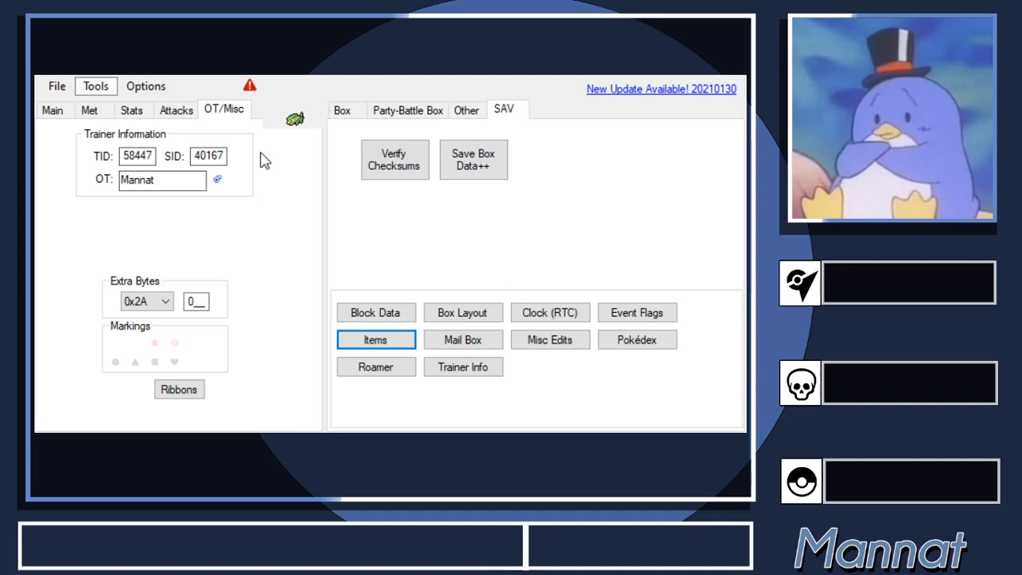
pyautogui.moveTo(695, 95)
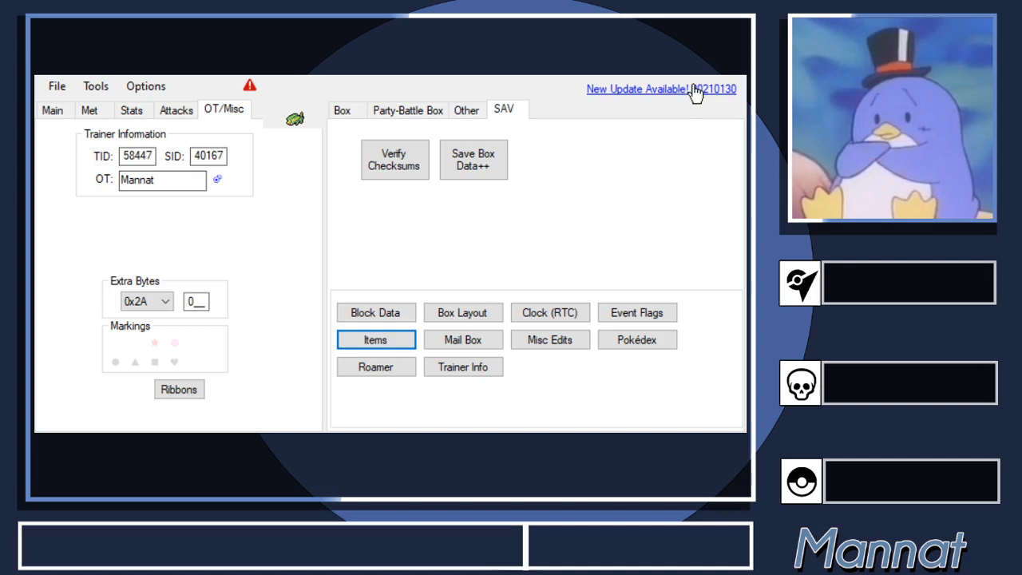
pyautogui.moveTo(399, 334)
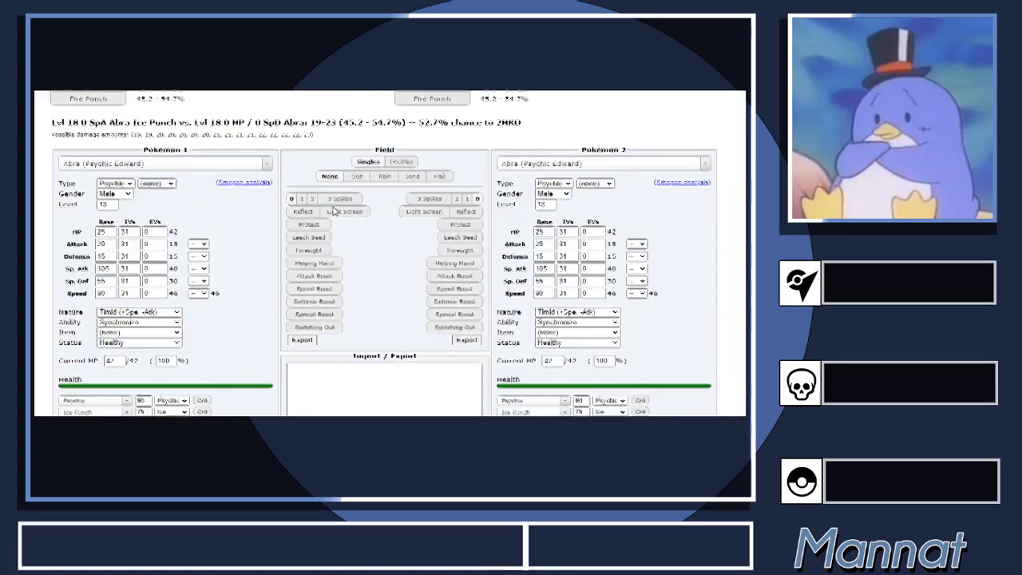
# Step: Scroll the ADV calculator page to bring the Import / Export box into view
pyautogui.scroll(3)
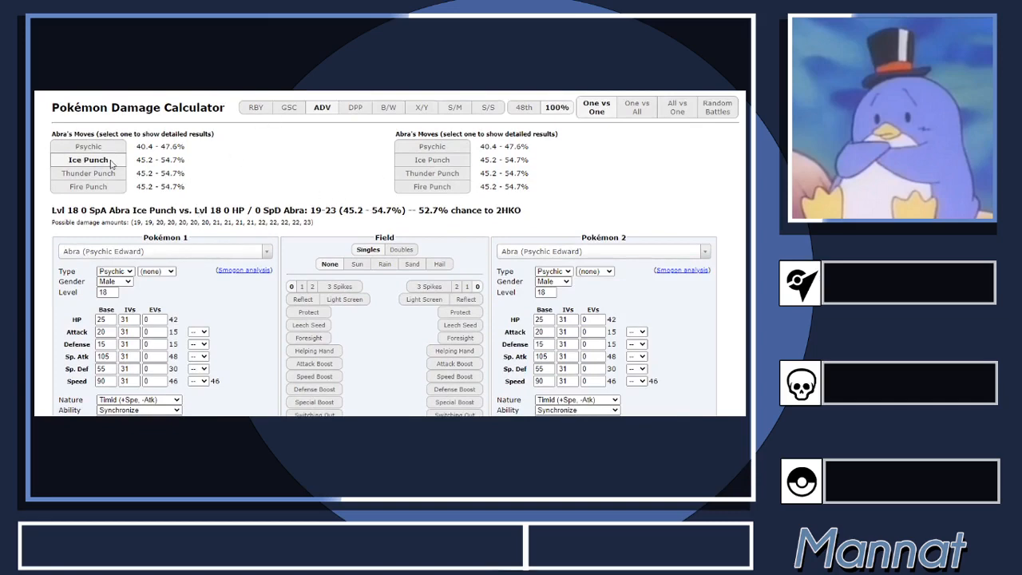
pyautogui.moveTo(192, 163)
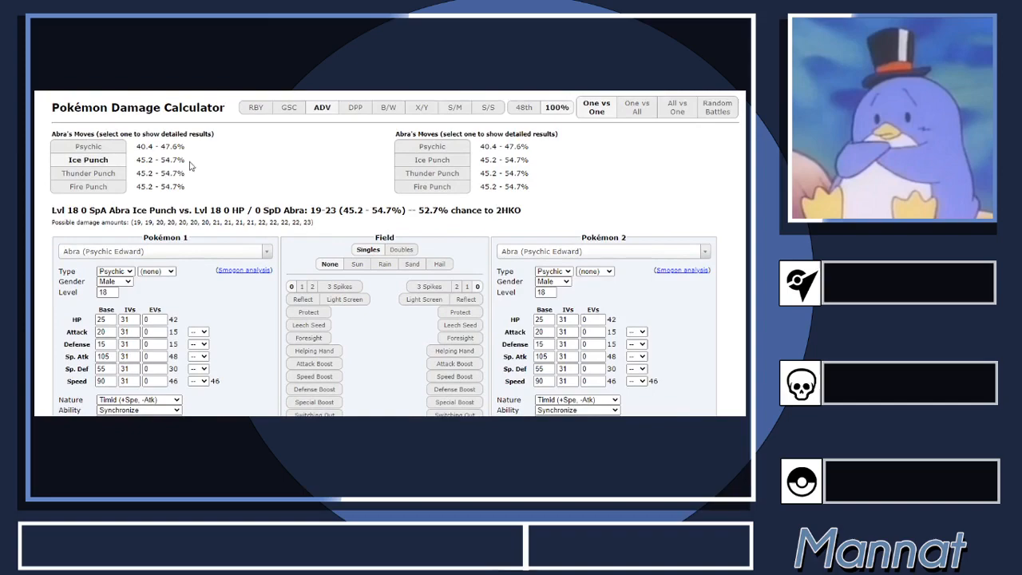
pyautogui.scroll(-3)
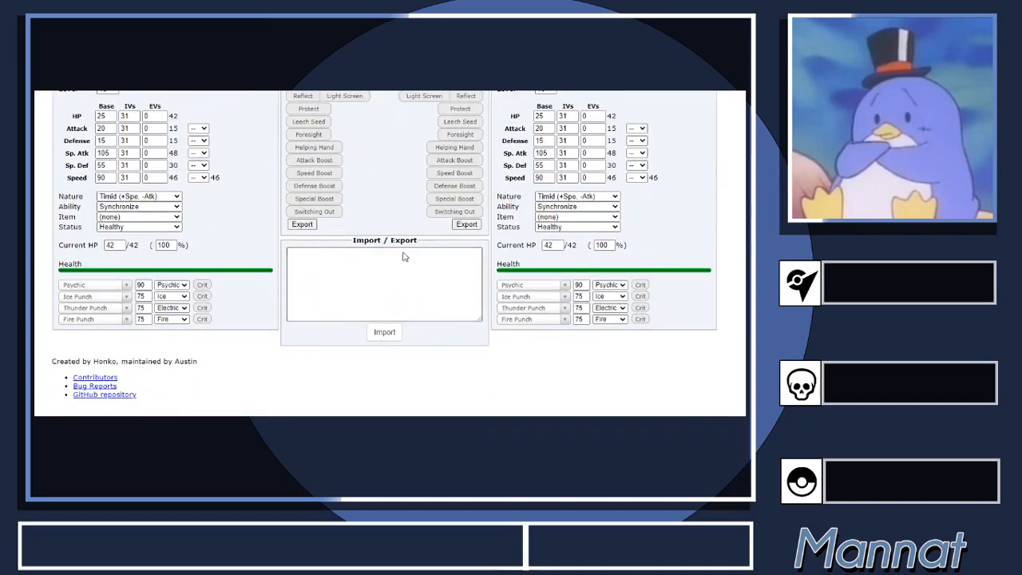
# Step: Paste the exported Emerald party text, starting with 'Electrike (M)', into the Import / Export box
pyautogui.click(383, 285)
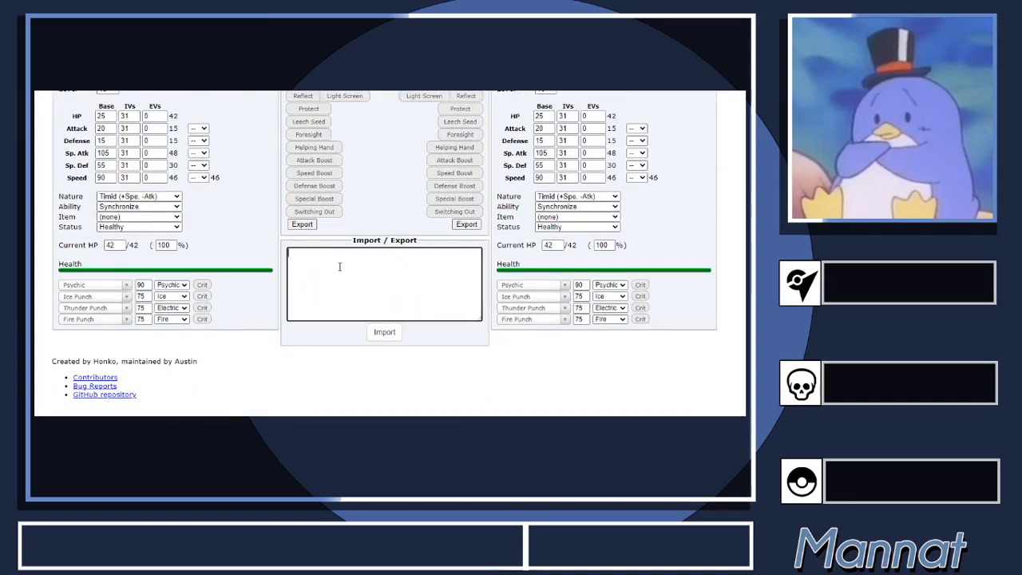
pyautogui.write('Electrike (M)')
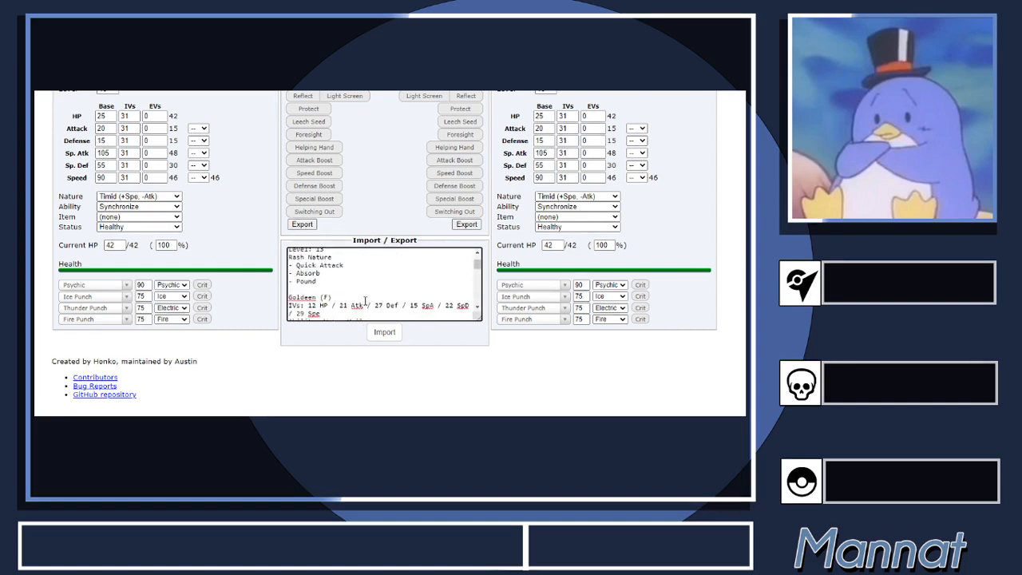
pyautogui.scroll(3)
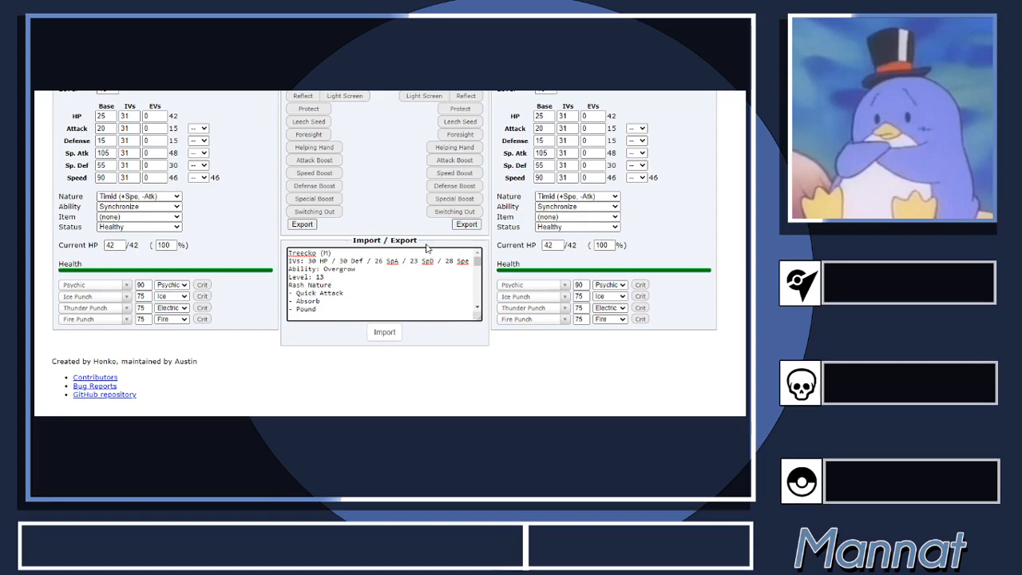
pyautogui.moveTo(431, 243)
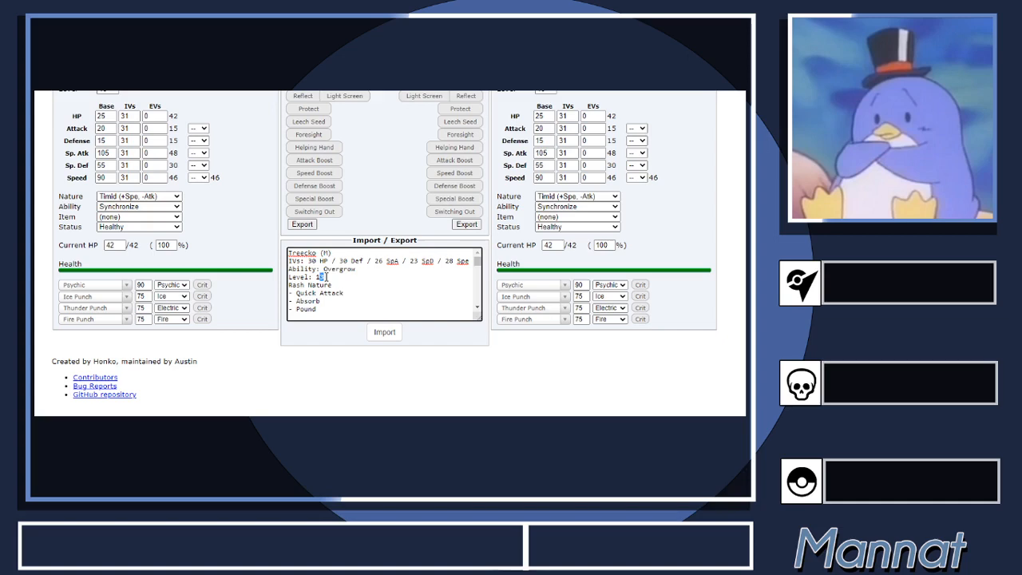
pyautogui.write('10')
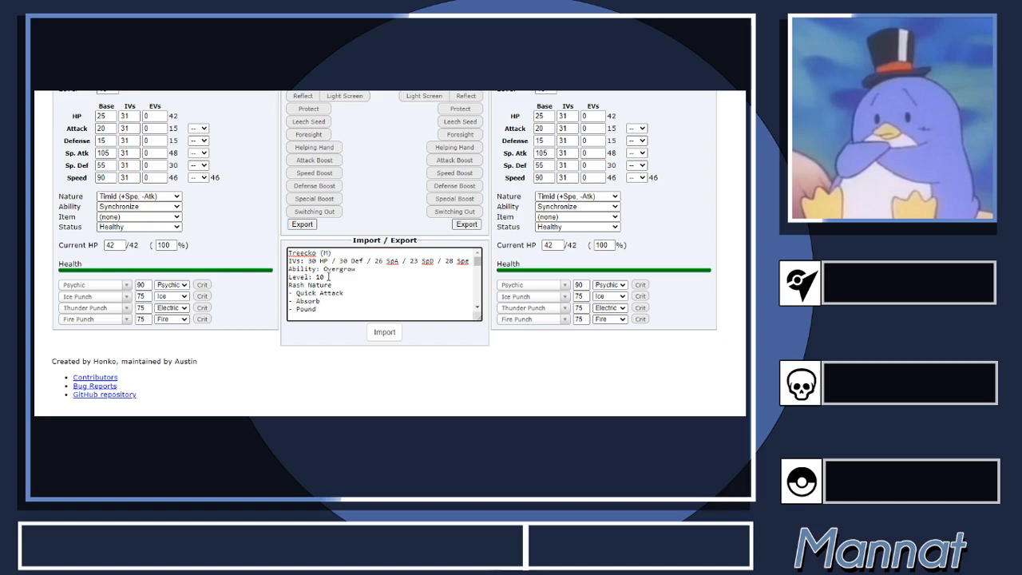
pyautogui.scroll(-3)
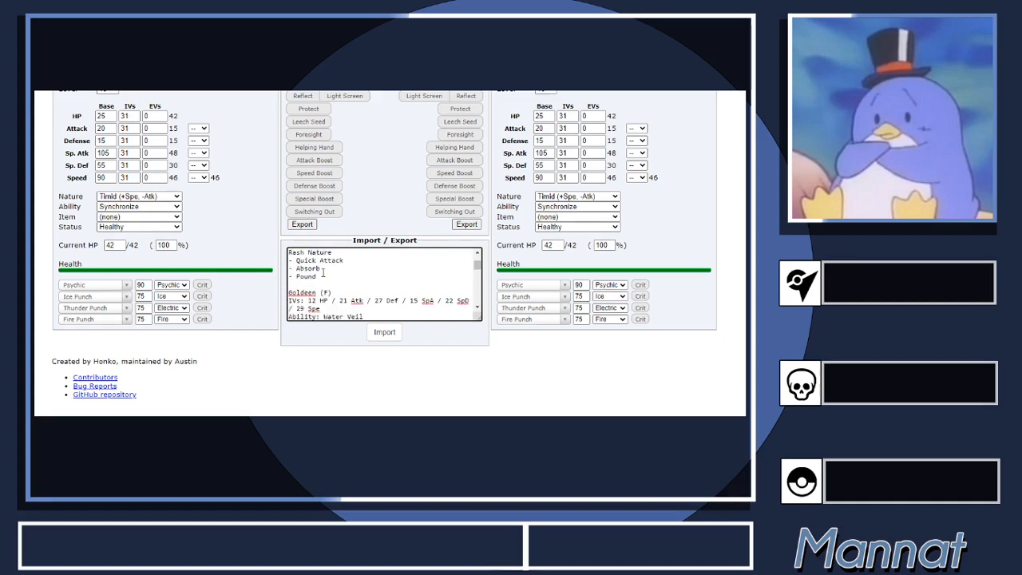
pyautogui.scroll(-3)
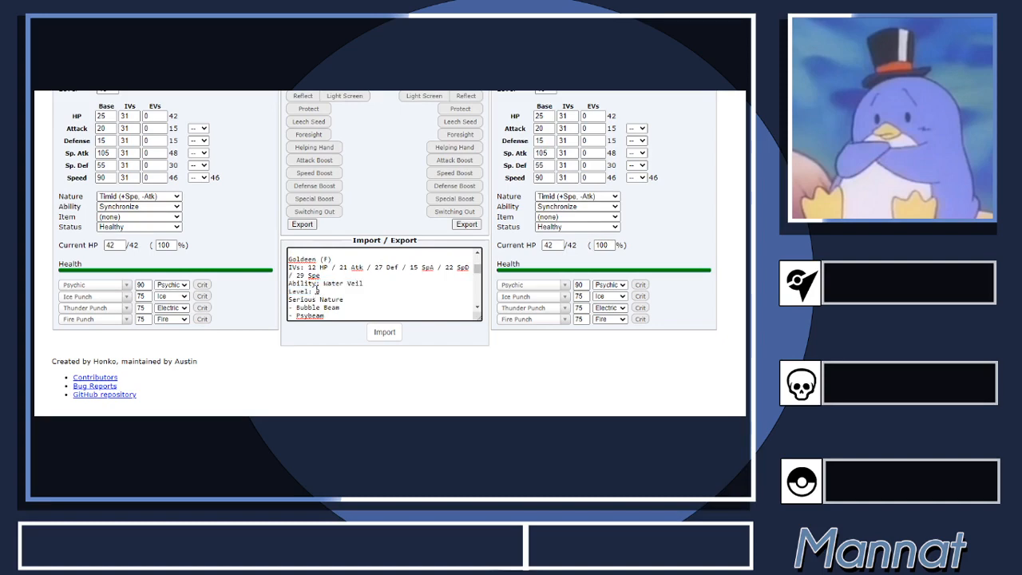
pyautogui.scroll(-3)
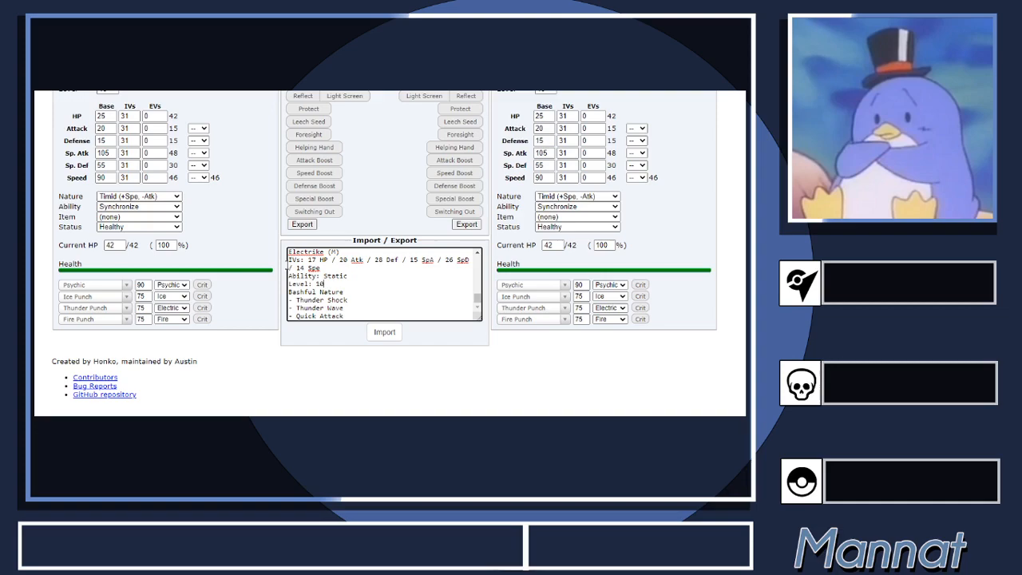
# Step: Import the pasted sets, confirm the success alert, and show only imported sets for Pokémon 1
pyautogui.click(383, 332)
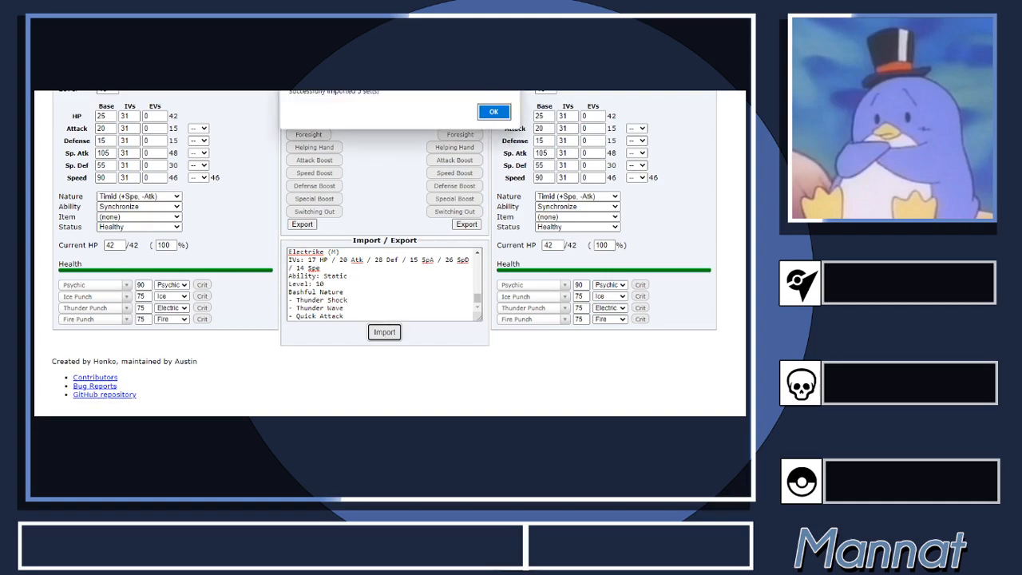
pyautogui.click(492, 112)
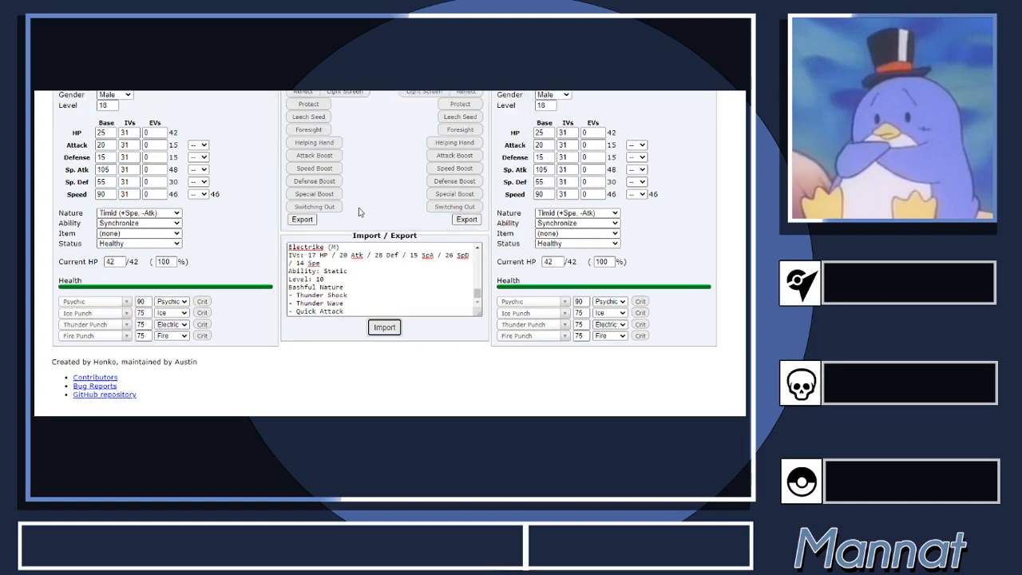
pyautogui.scroll(3)
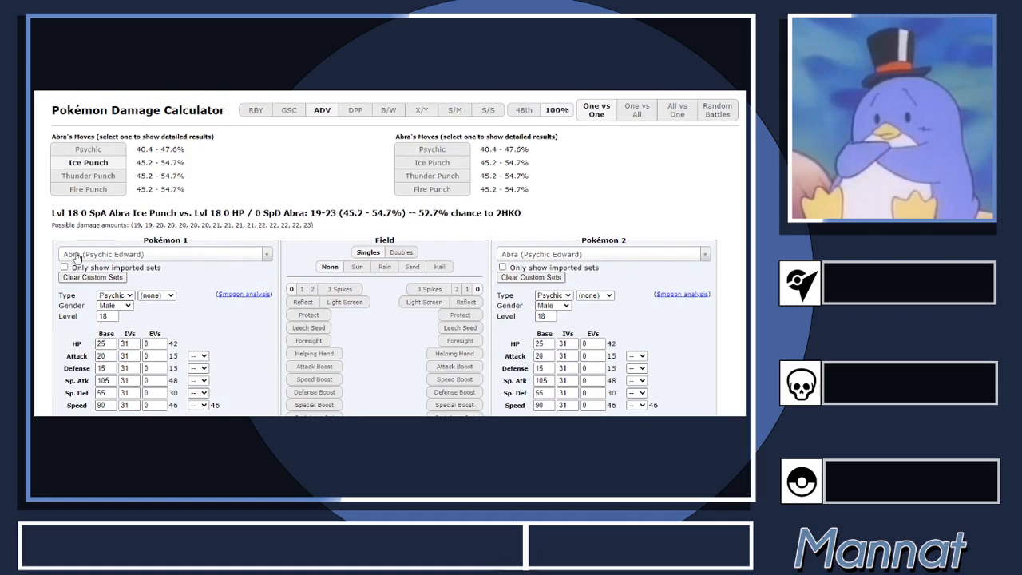
pyautogui.moveTo(176, 268)
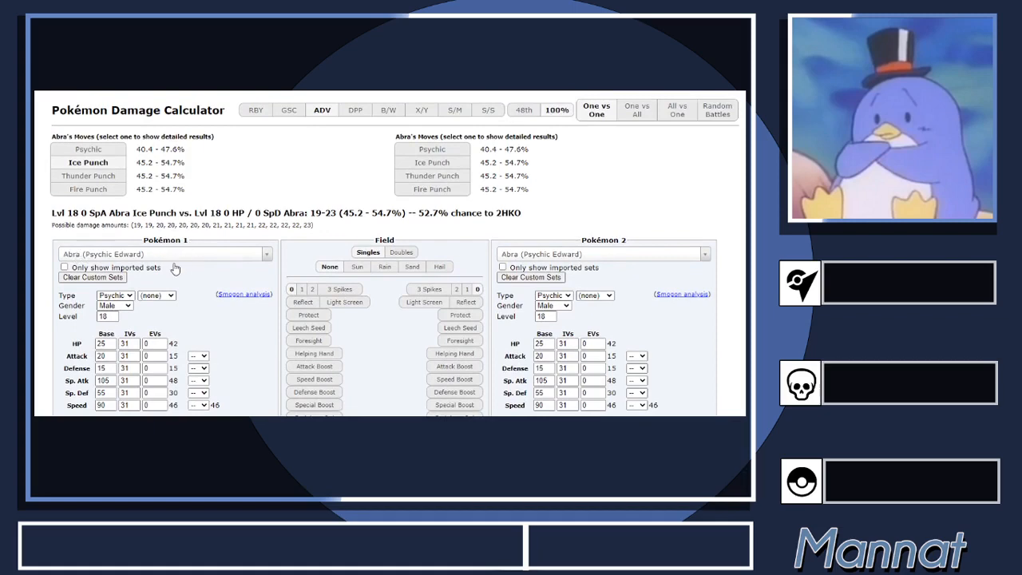
pyautogui.click(64, 268)
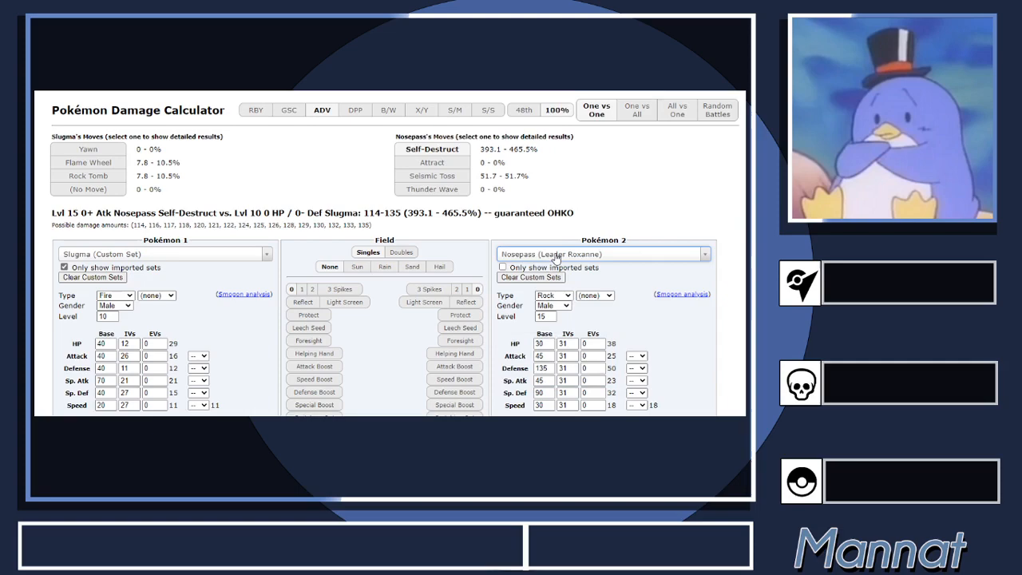
pyautogui.moveTo(704, 227)
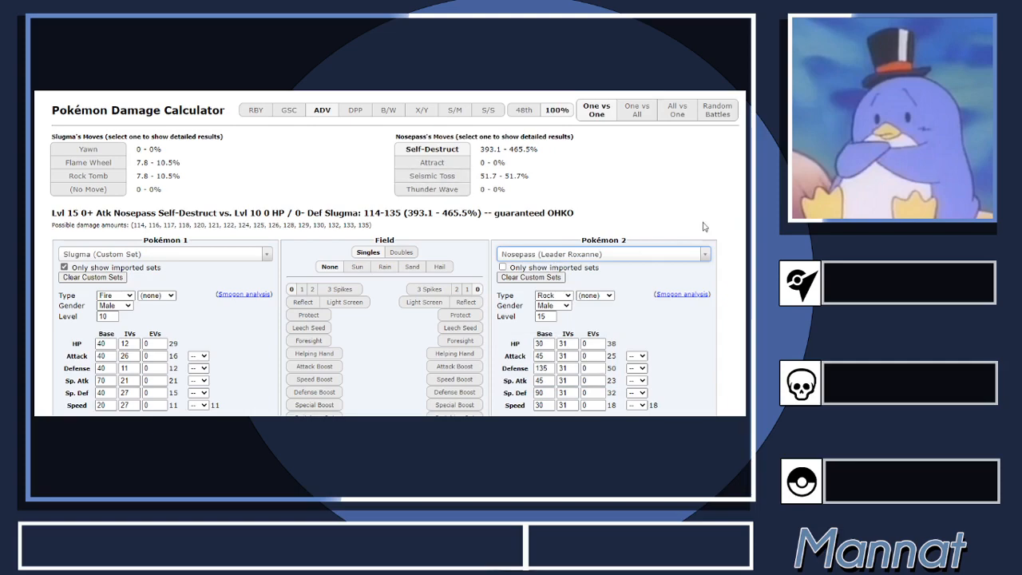
pyautogui.scroll(-3)
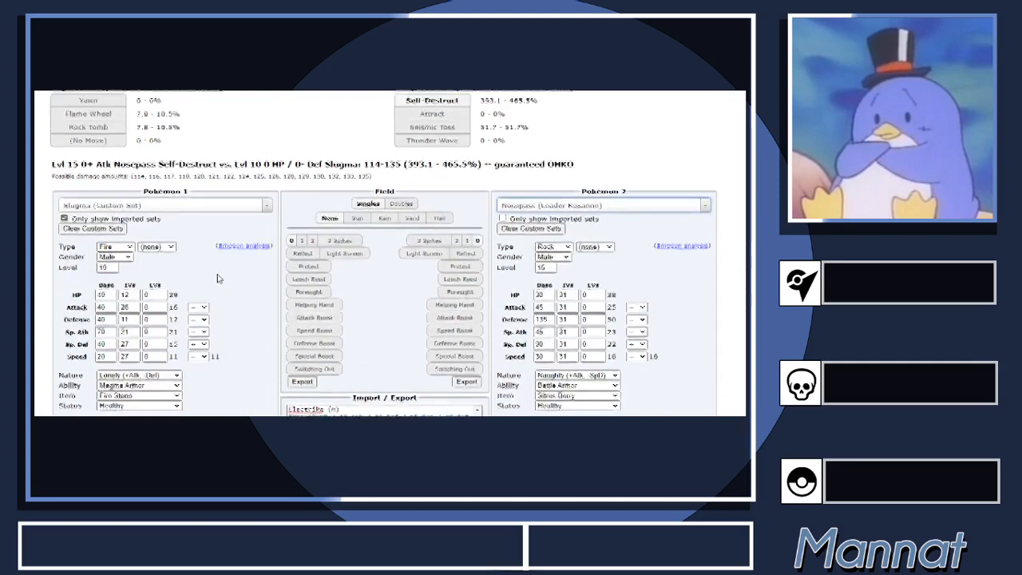
pyautogui.scroll(3)
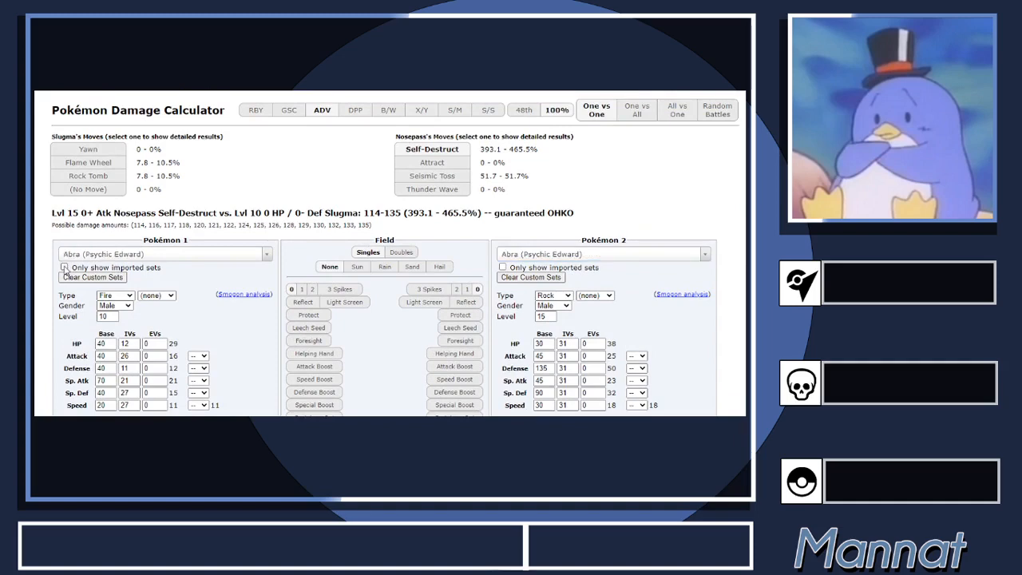
# Step: Search 'slugma' in the Pokémon 1 set list and choose 'Slugma (Custom Set)'
pyautogui.click(163, 254)
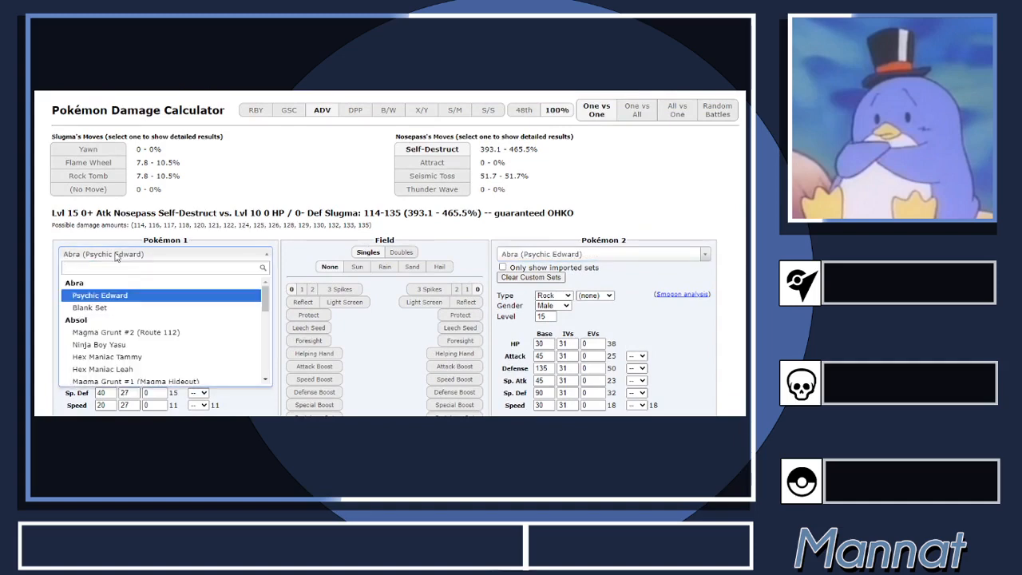
pyautogui.write('slugma')
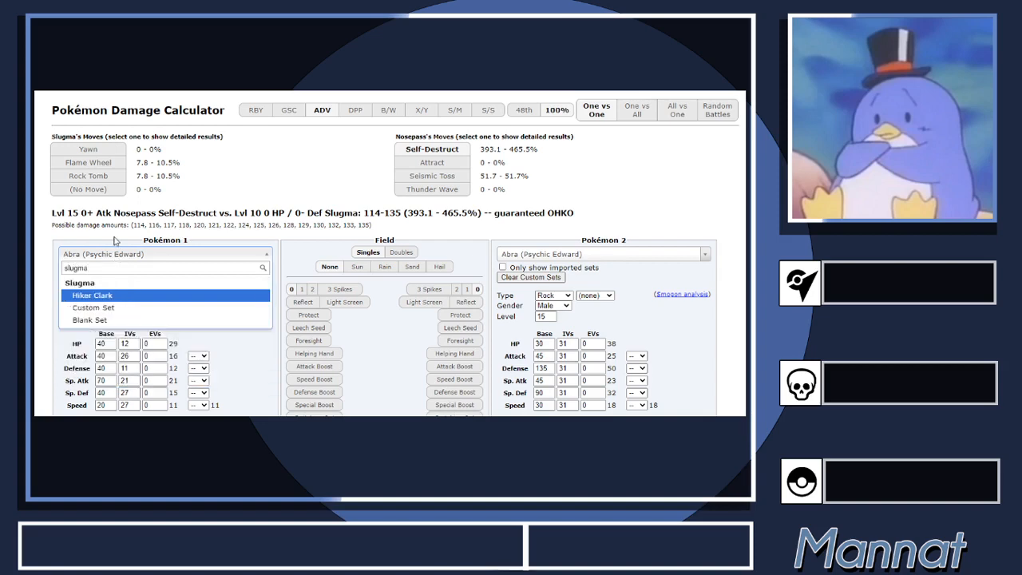
pyautogui.click(92, 306)
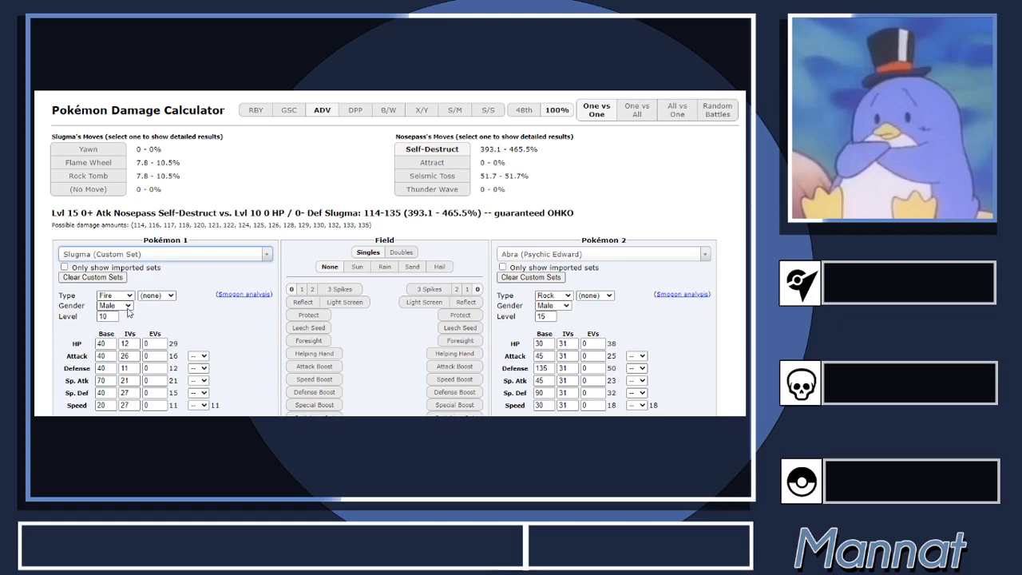
pyautogui.scroll(-3)
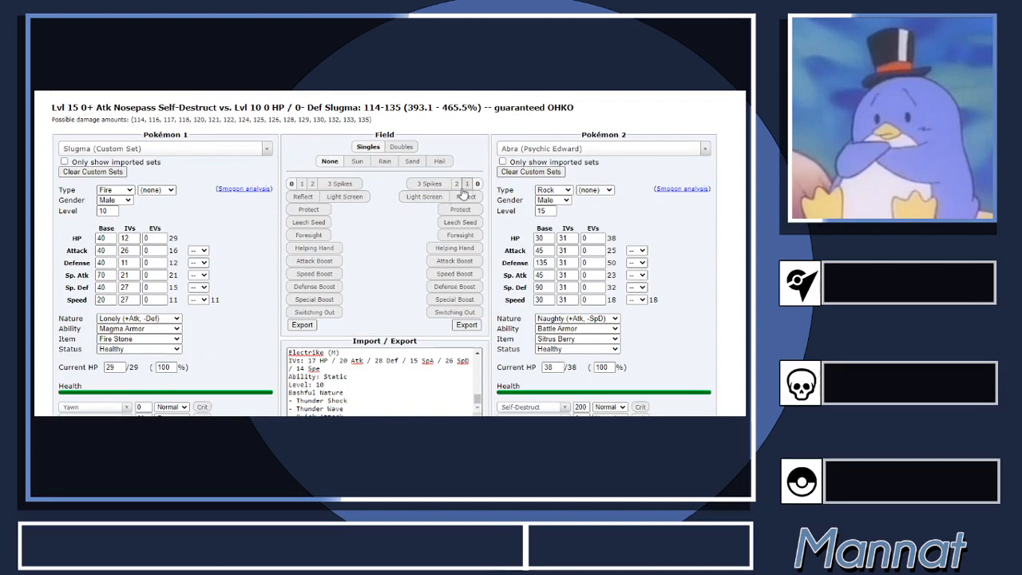
pyautogui.click(466, 184)
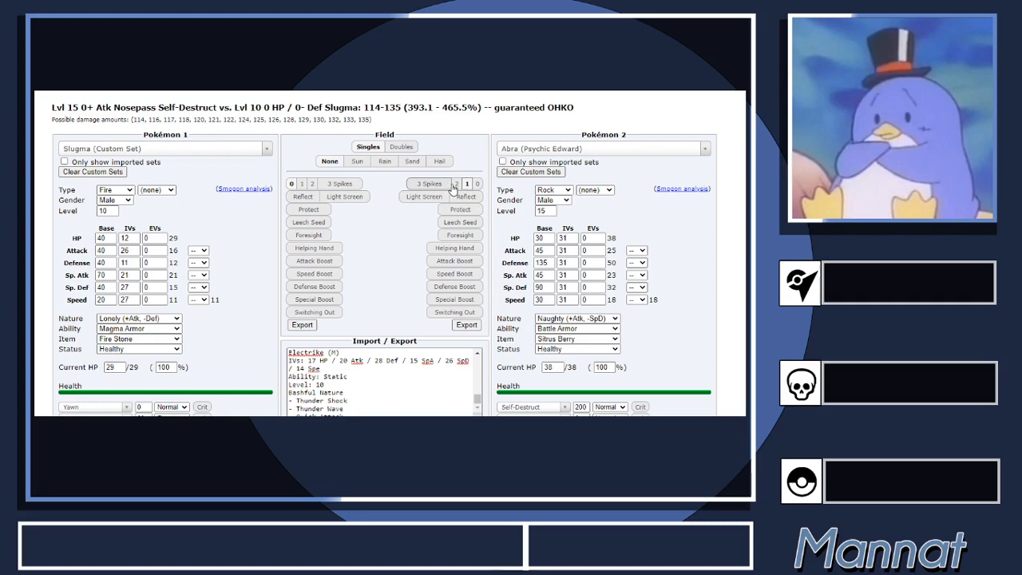
pyautogui.click(466, 183)
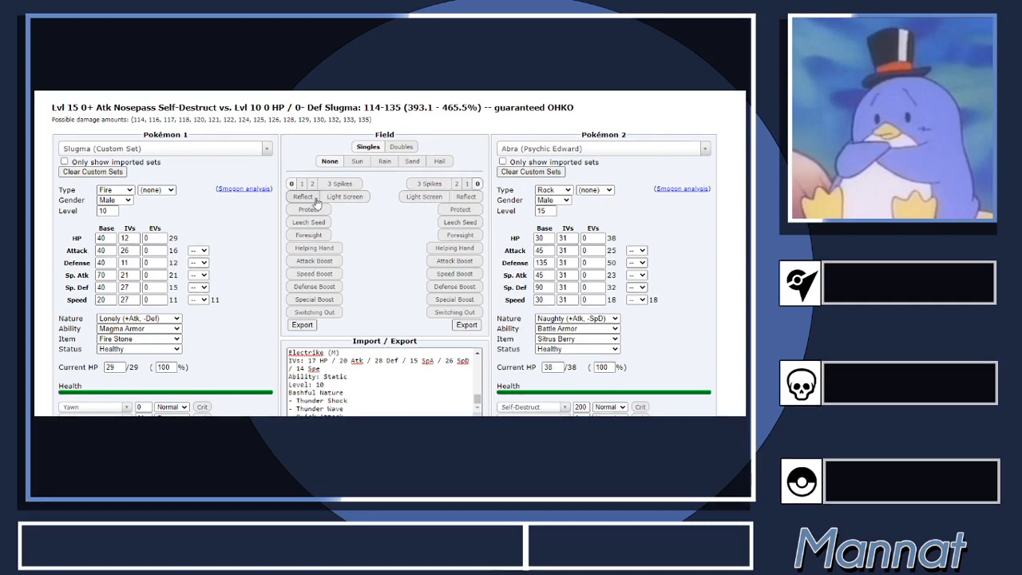
pyautogui.moveTo(371, 201)
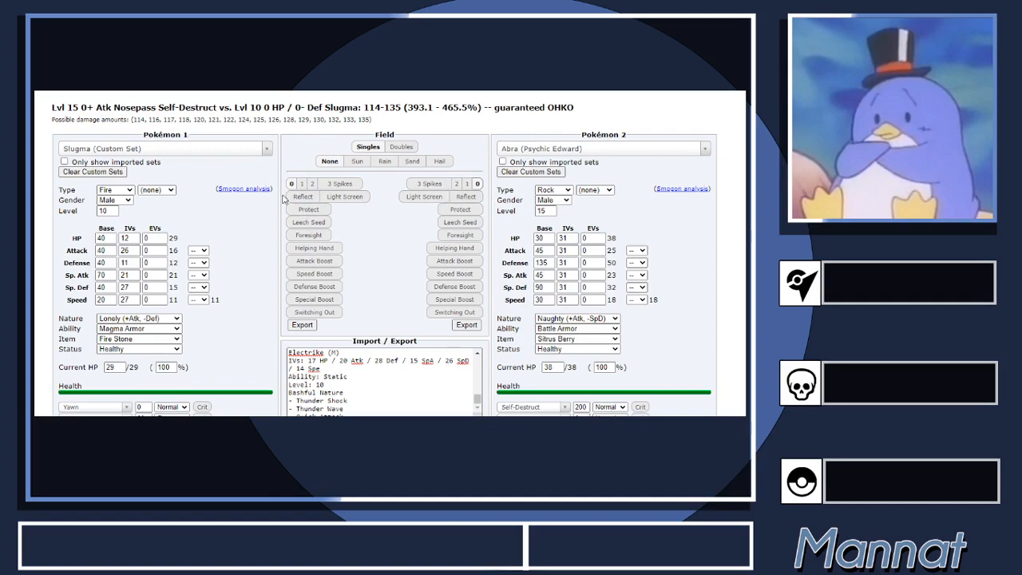
pyautogui.scroll(-3)
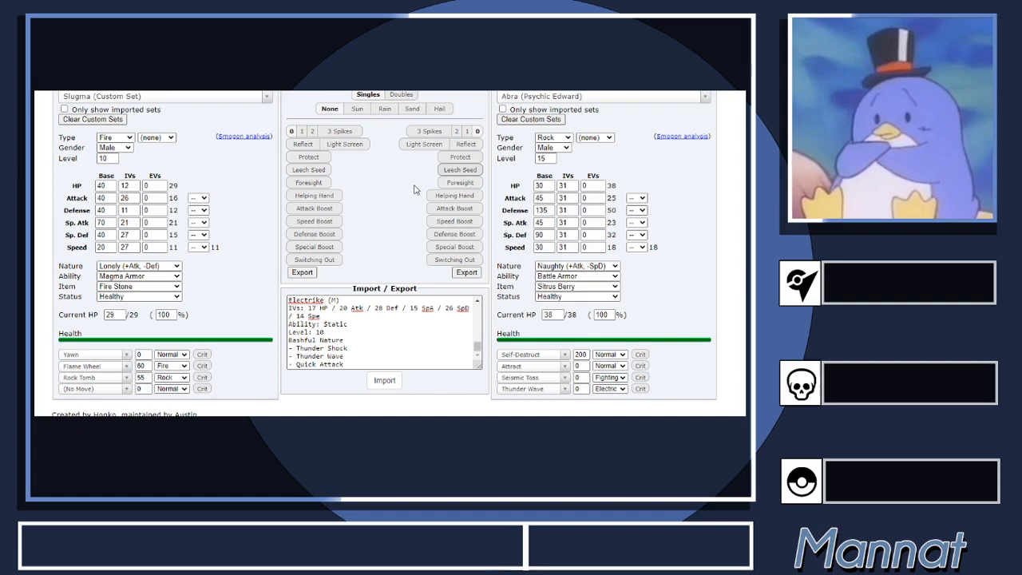
# Step: Toggle Attack, Speed, Defense and Special badge boosts in Slugma's Field column
pyautogui.scroll(-3)
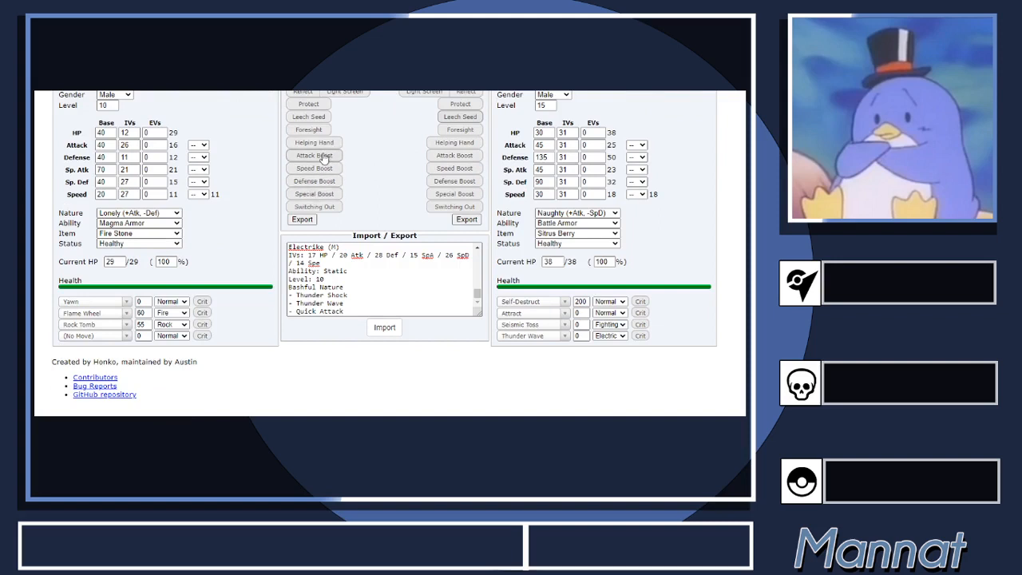
pyautogui.moveTo(313, 167)
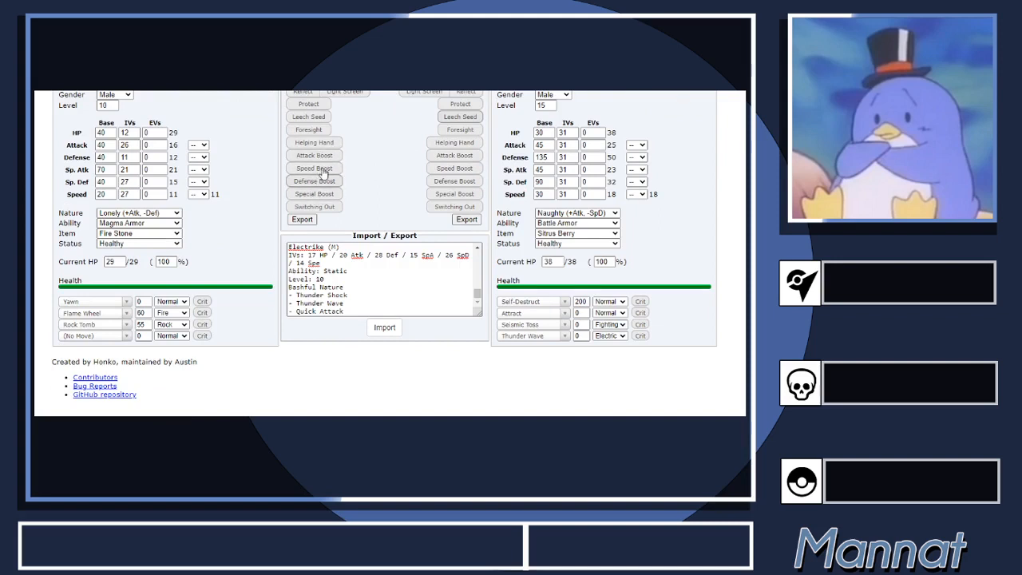
pyautogui.moveTo(334, 159)
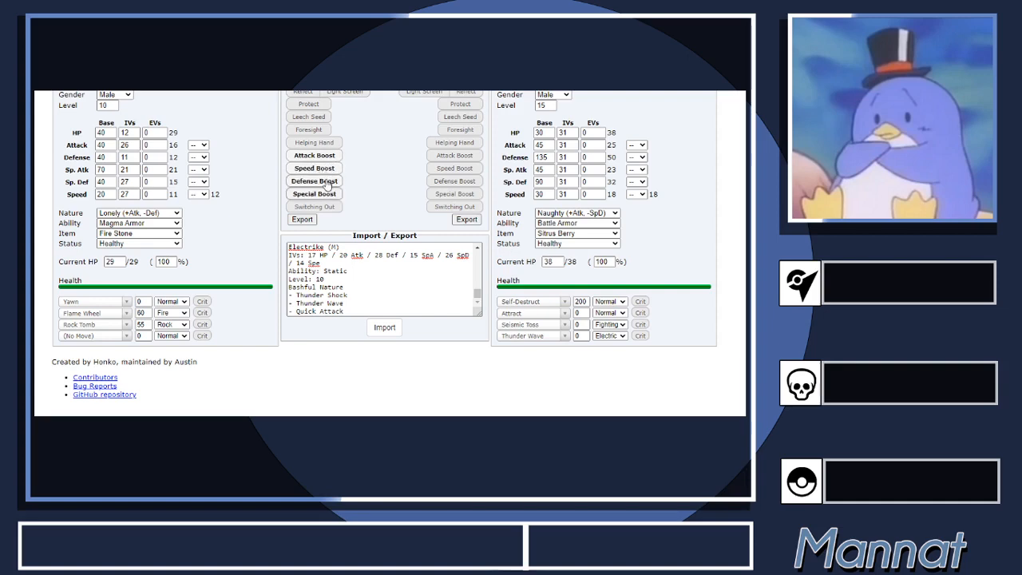
pyautogui.scroll(3)
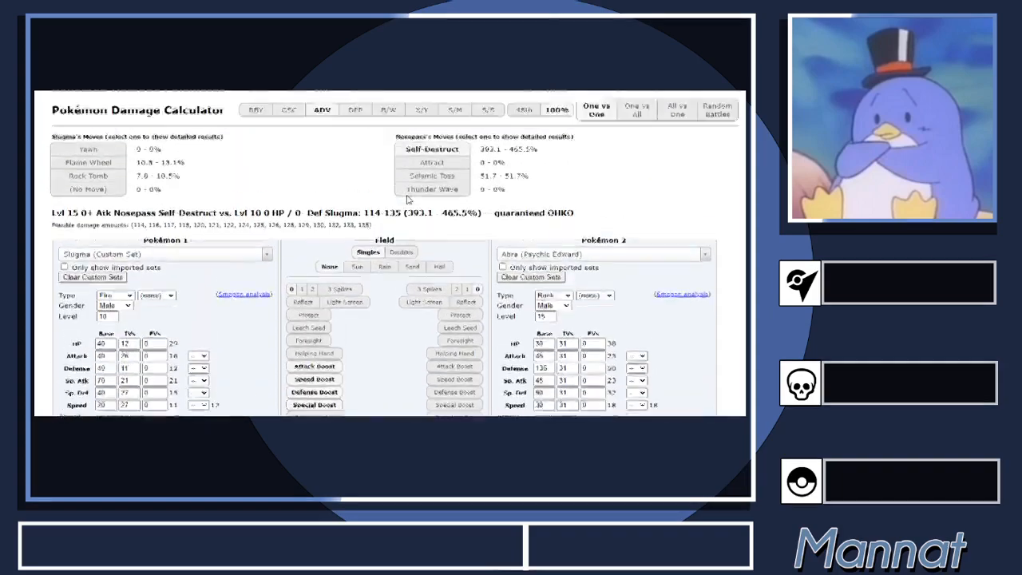
pyautogui.scroll(-3)
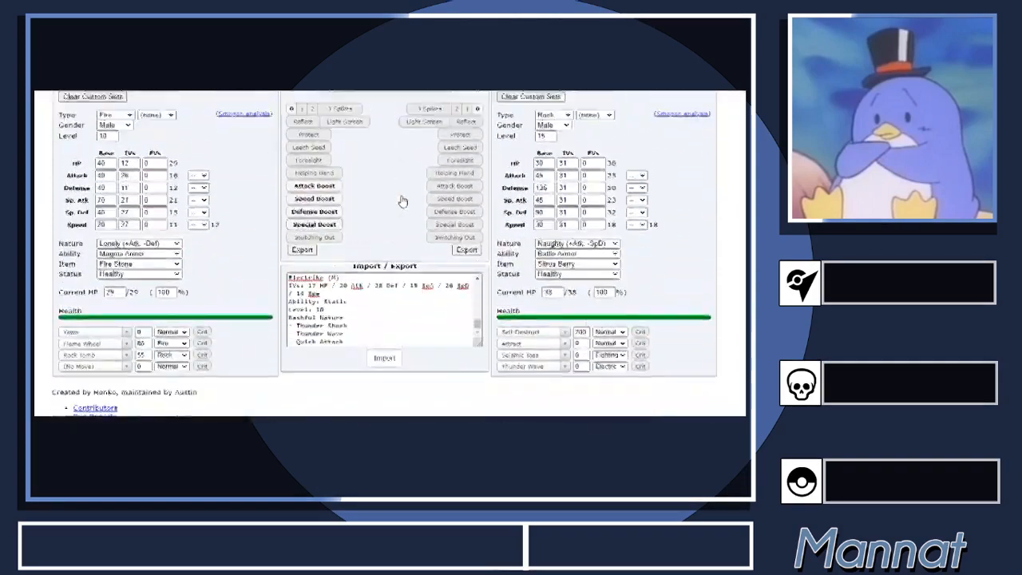
pyautogui.scroll(3)
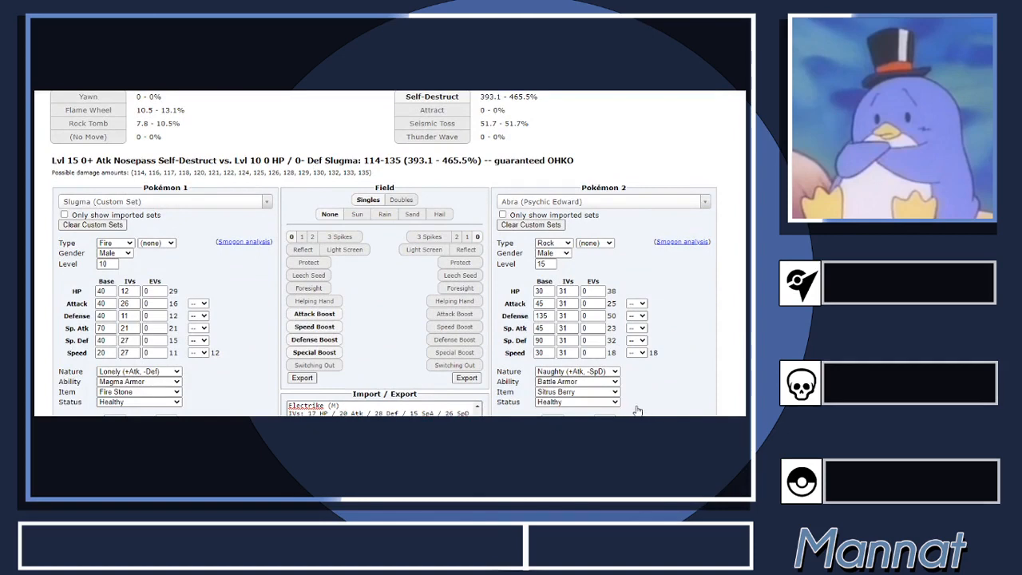
pyautogui.moveTo(639, 410)
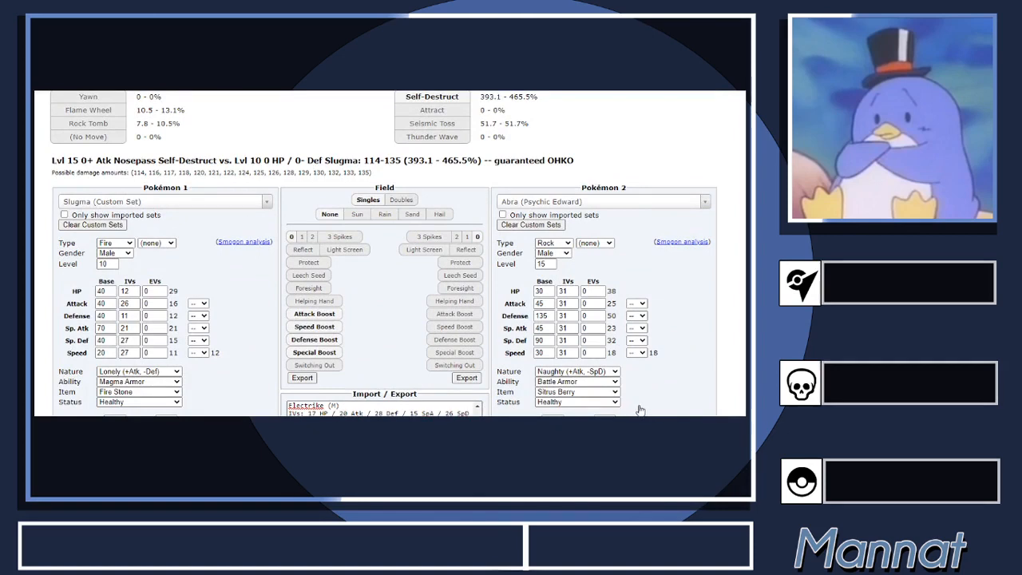